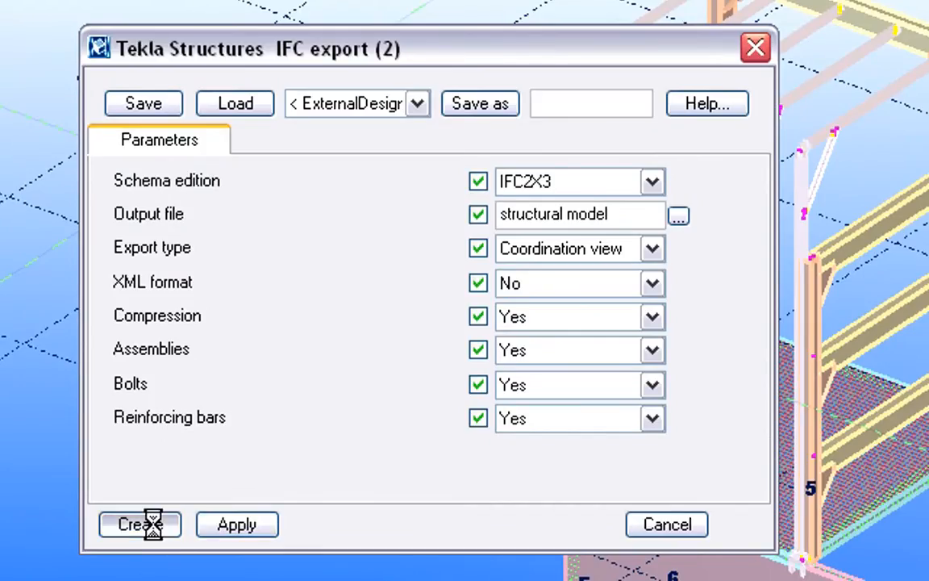
Create the IFC2X3 coordination-view export of the structural model
click(139, 524)
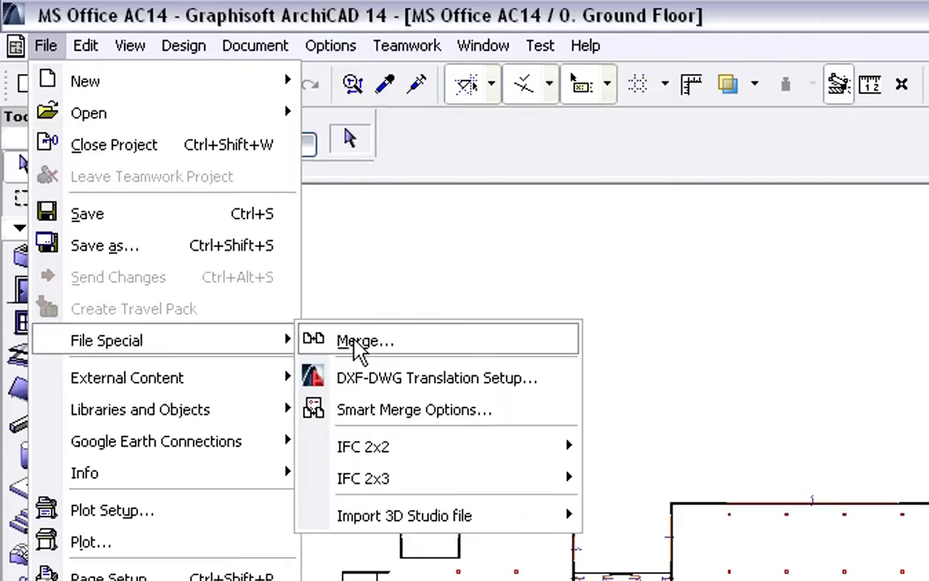
Start a merge, filter to IFC compressed files, pick structural model.ifcZIP with the Tekla Structures translator
click(364, 339)
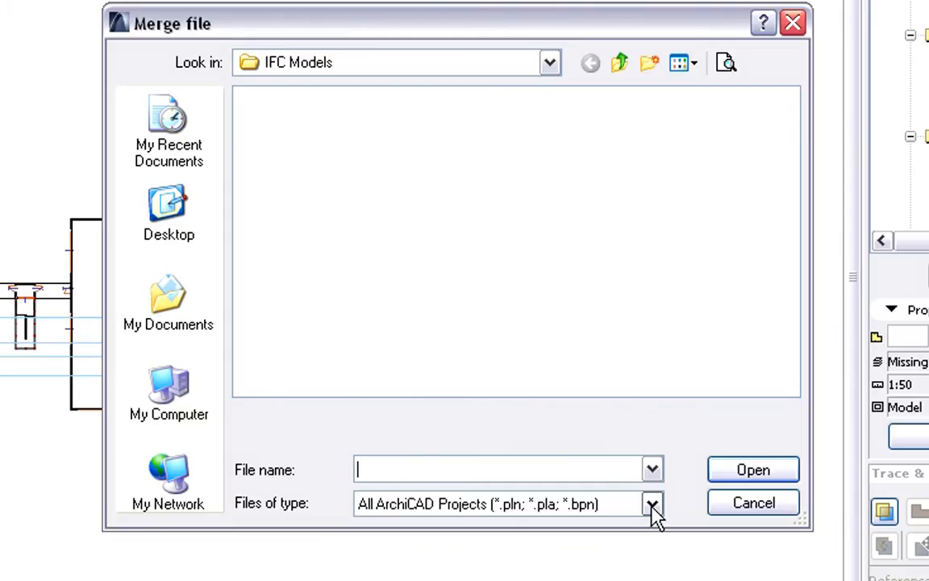
click(652, 503)
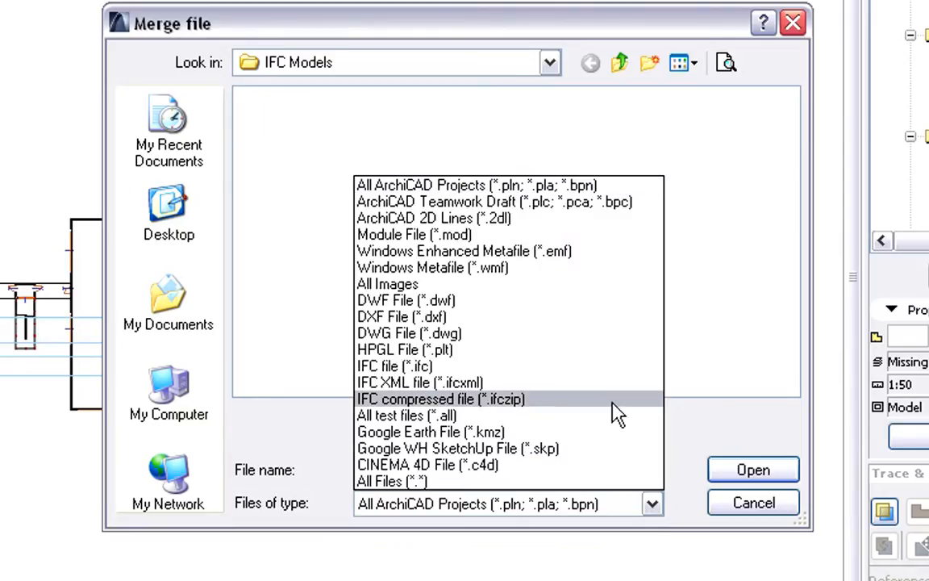
click(438, 400)
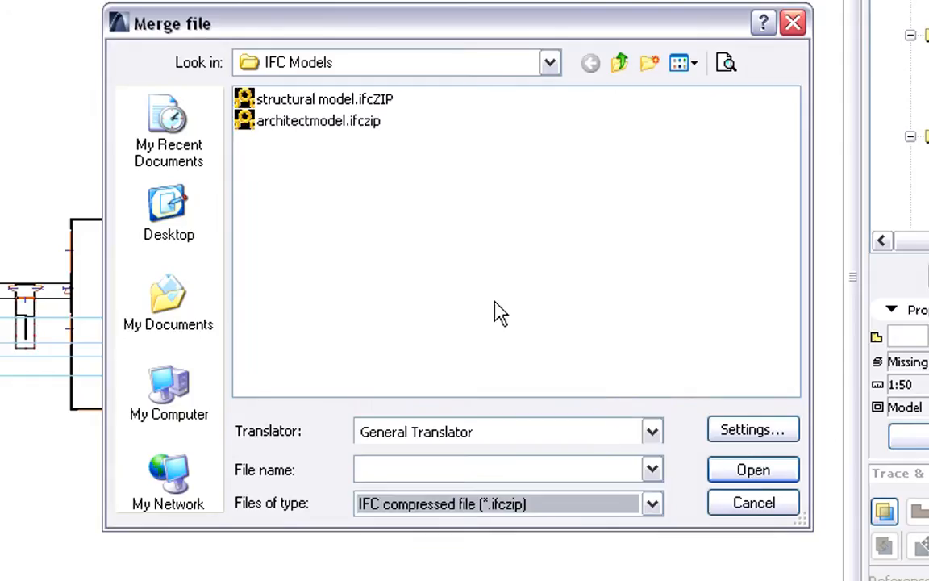
click(323, 99)
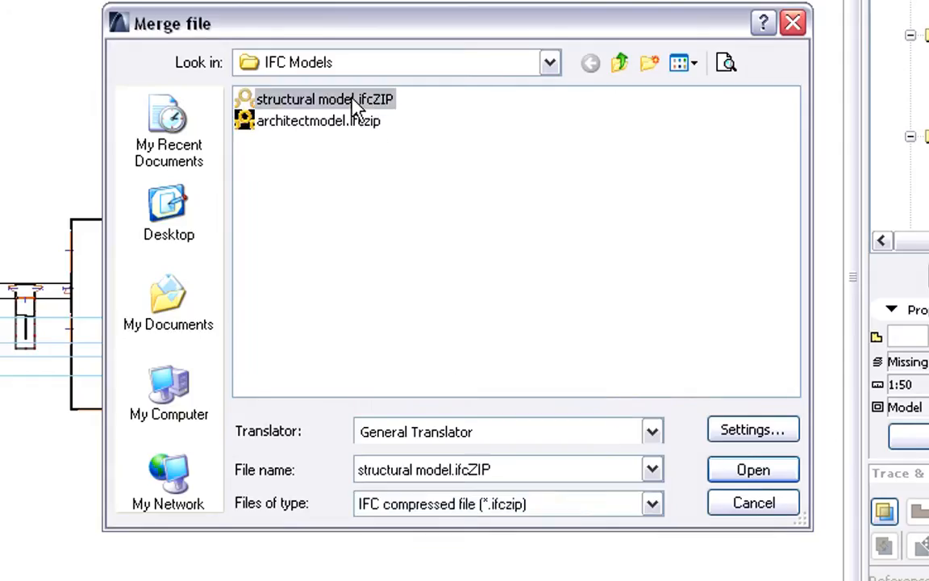
mouse_move(652, 426)
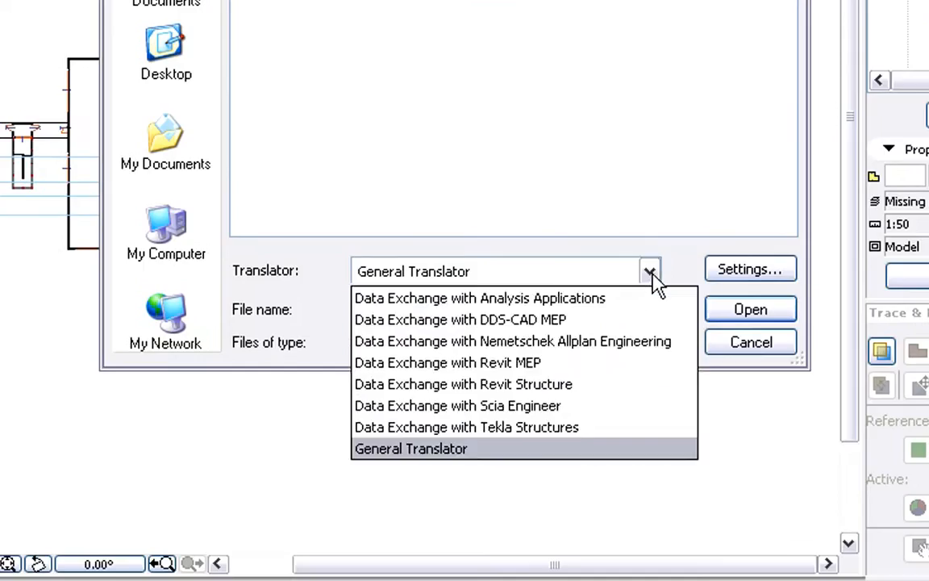
mouse_move(652, 432)
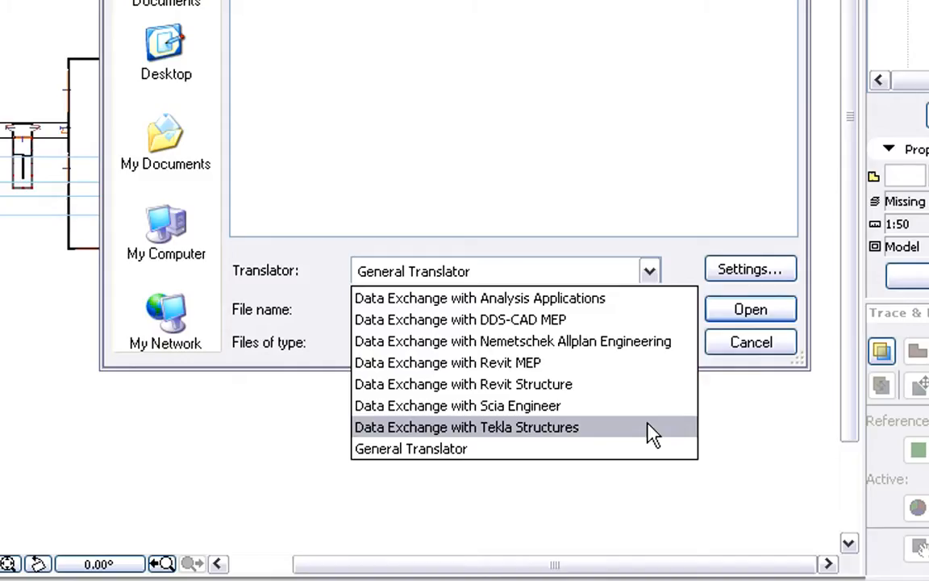
click(466, 425)
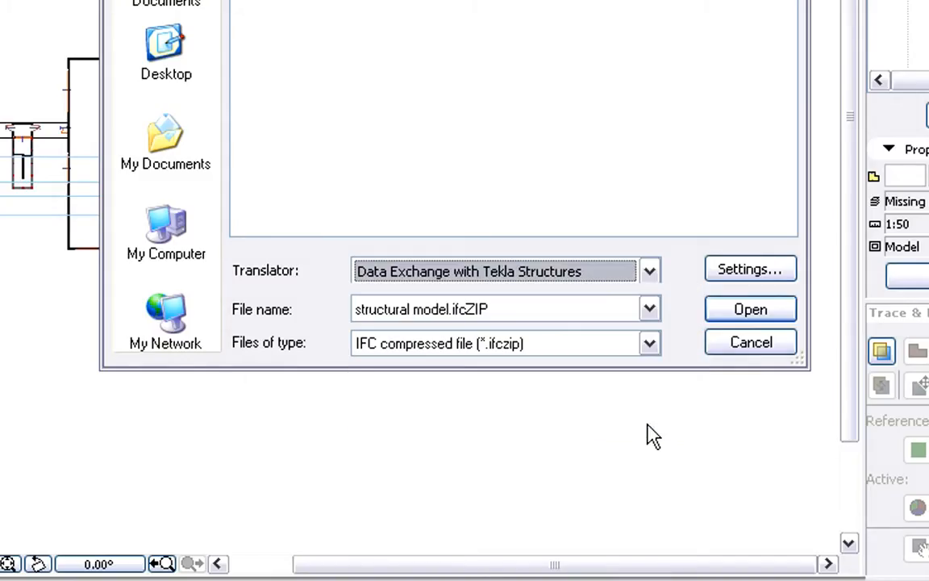
mouse_move(748, 268)
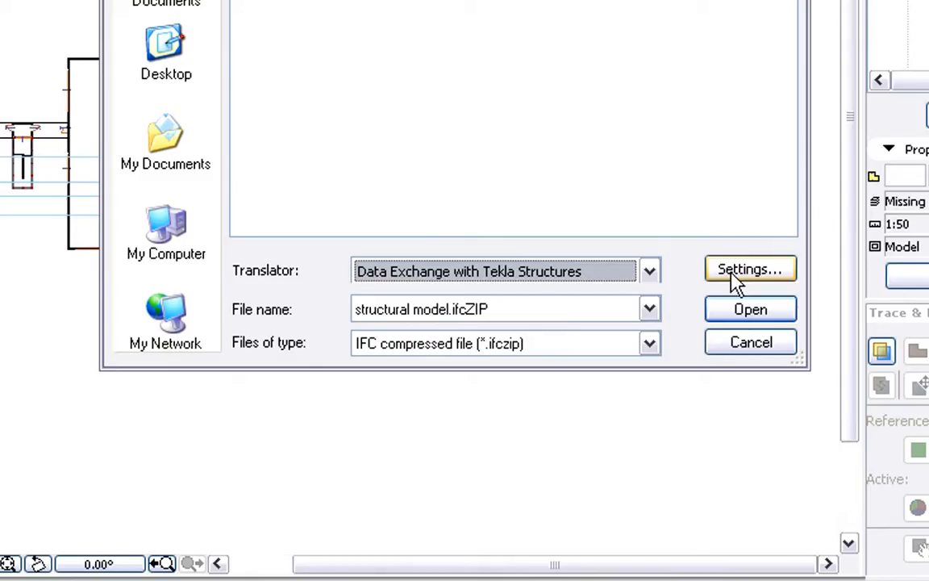
click(748, 268)
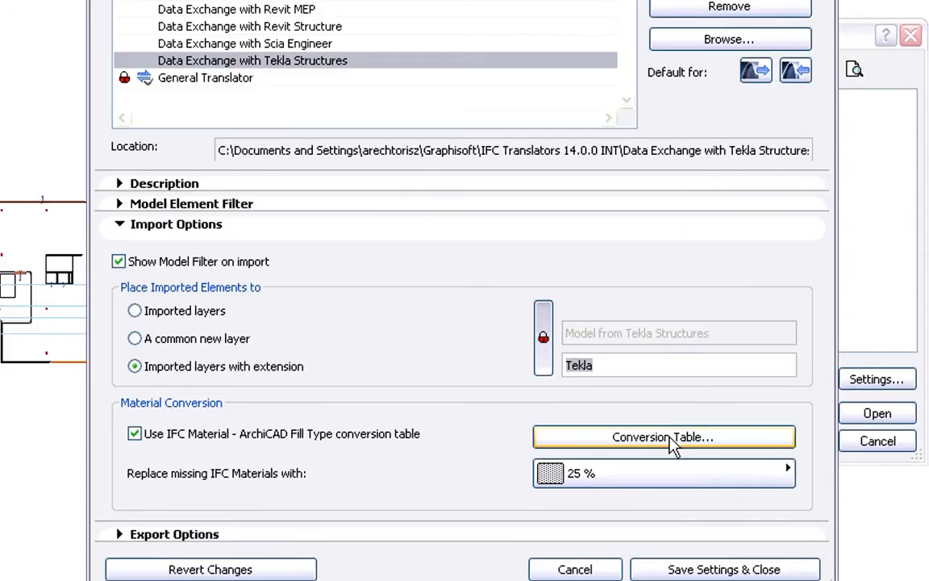
click(663, 435)
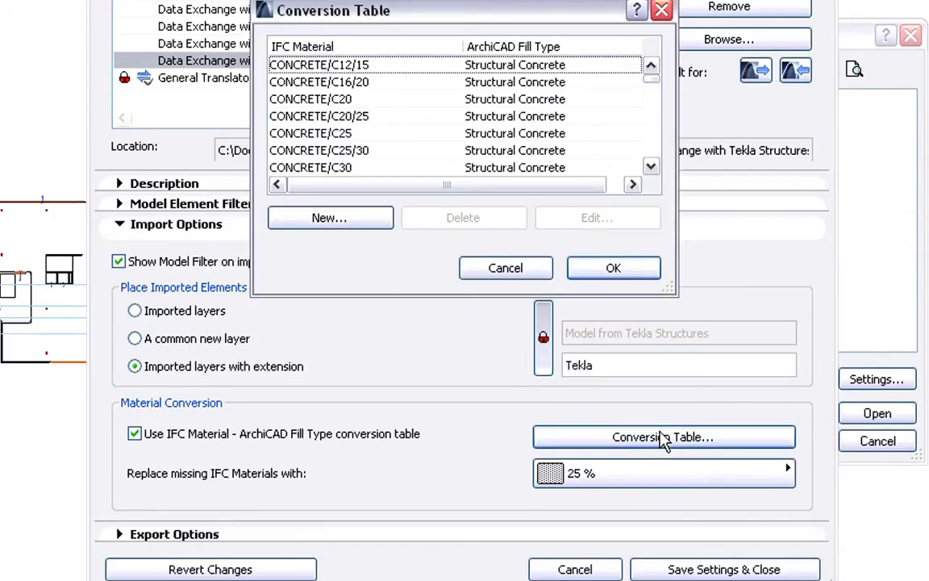
mouse_move(587, 294)
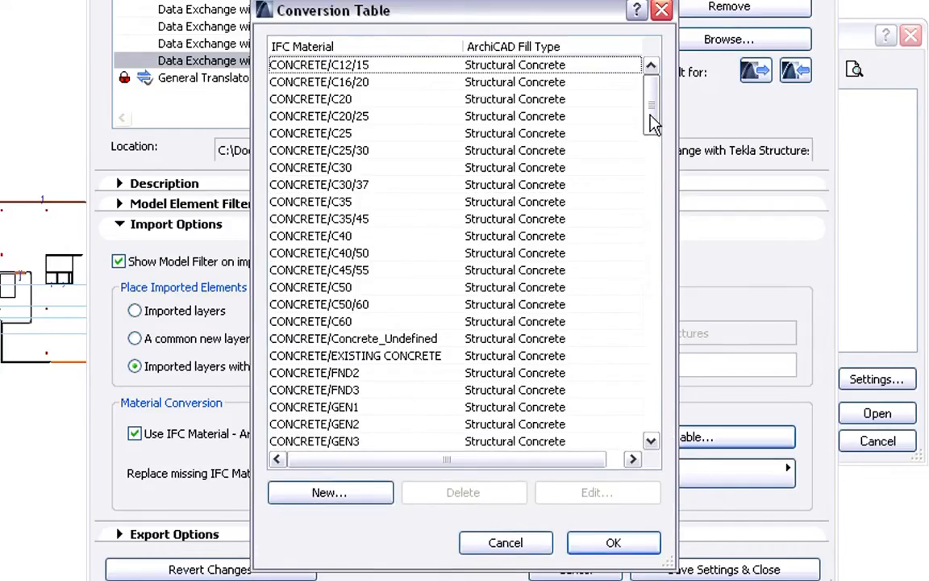
scroll(down, 3)
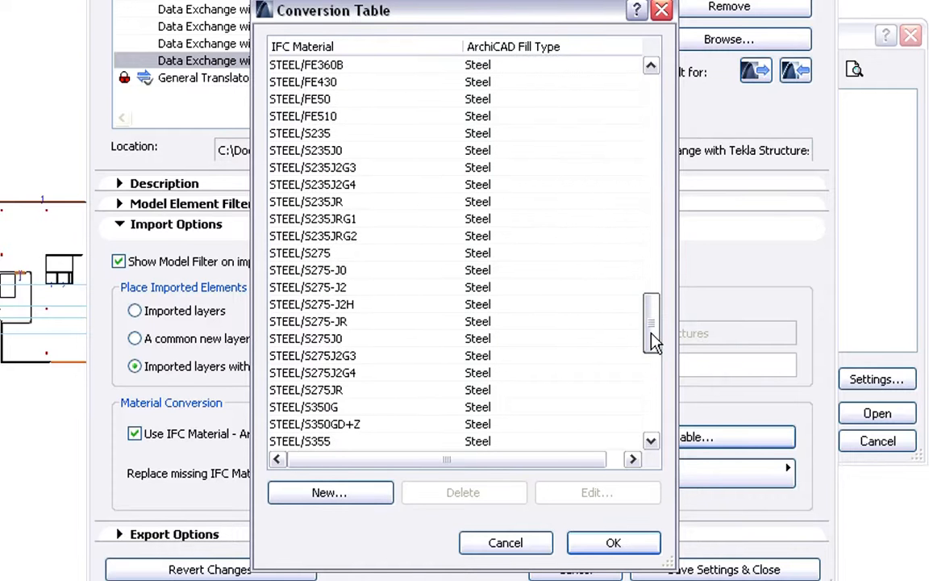
scroll(down, 3)
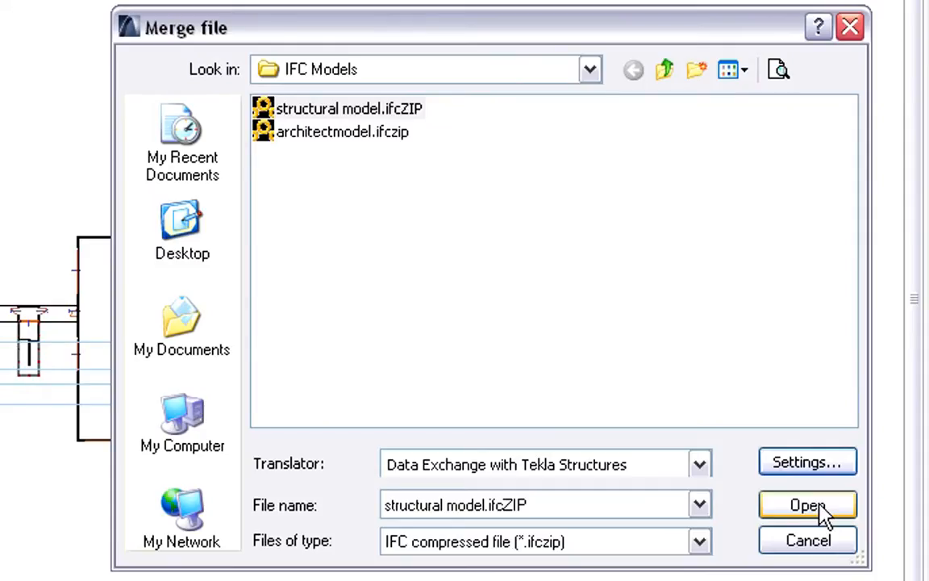
Open the structural model and inspect the IfcColumn elements in the Model Filter list
click(806, 503)
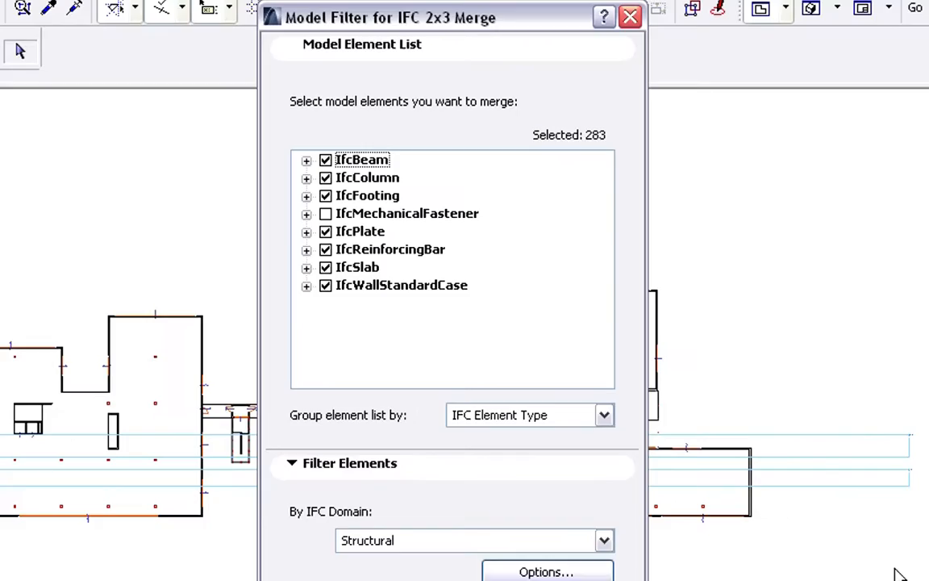
mouse_move(358, 326)
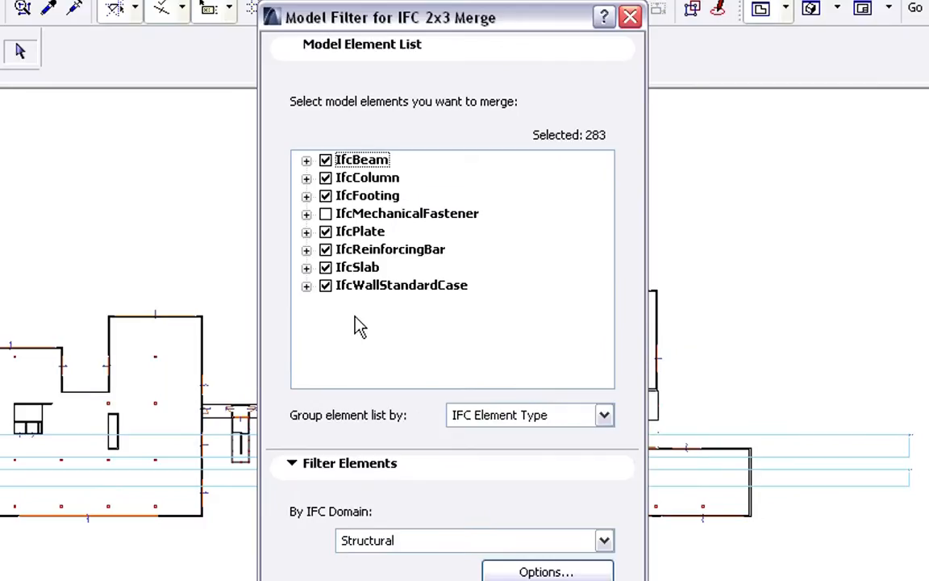
click(306, 177)
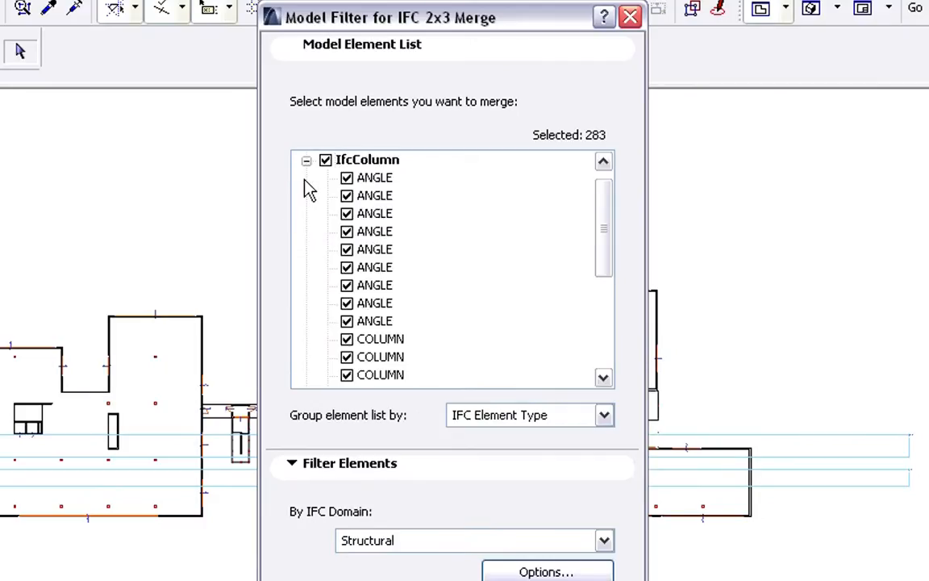
scroll(down, 3)
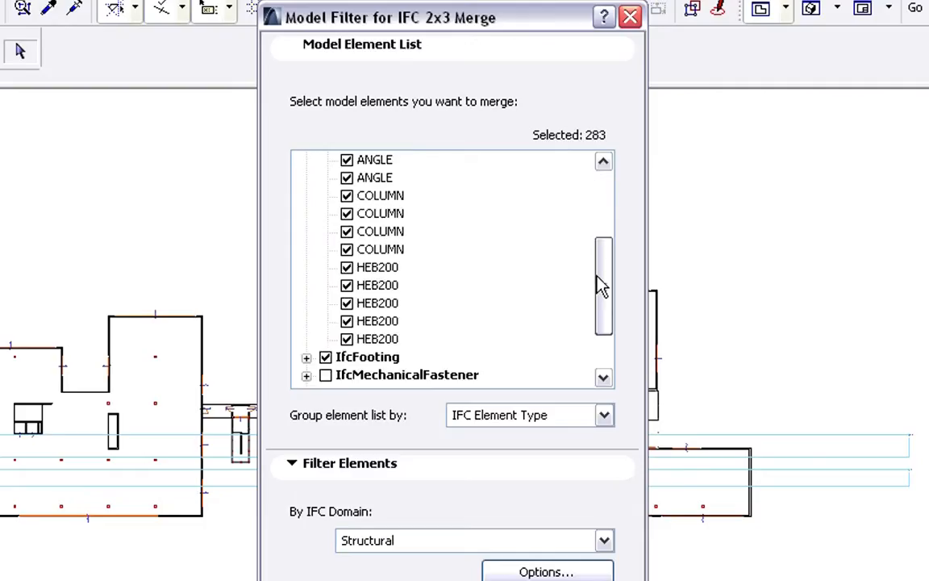
scroll(down, 3)
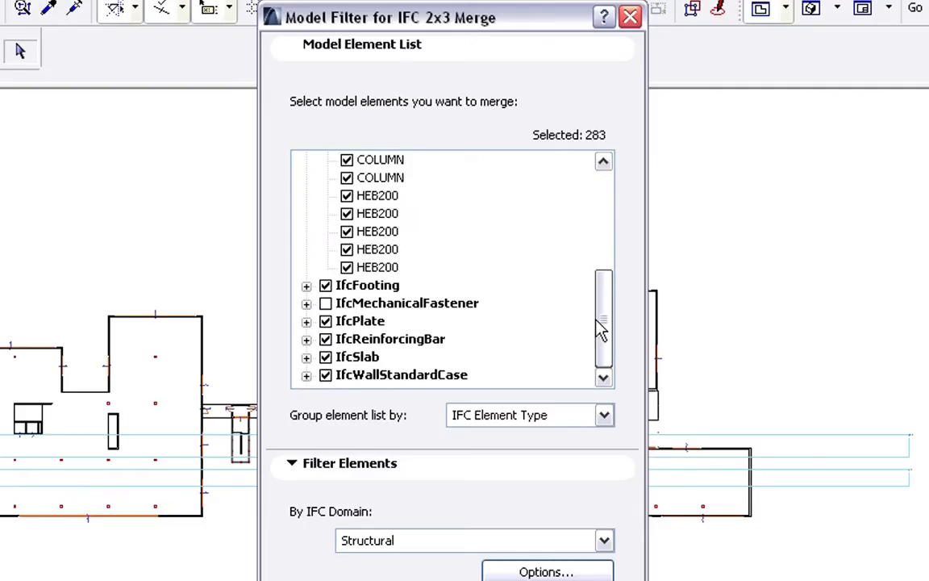
scroll(up, 3)
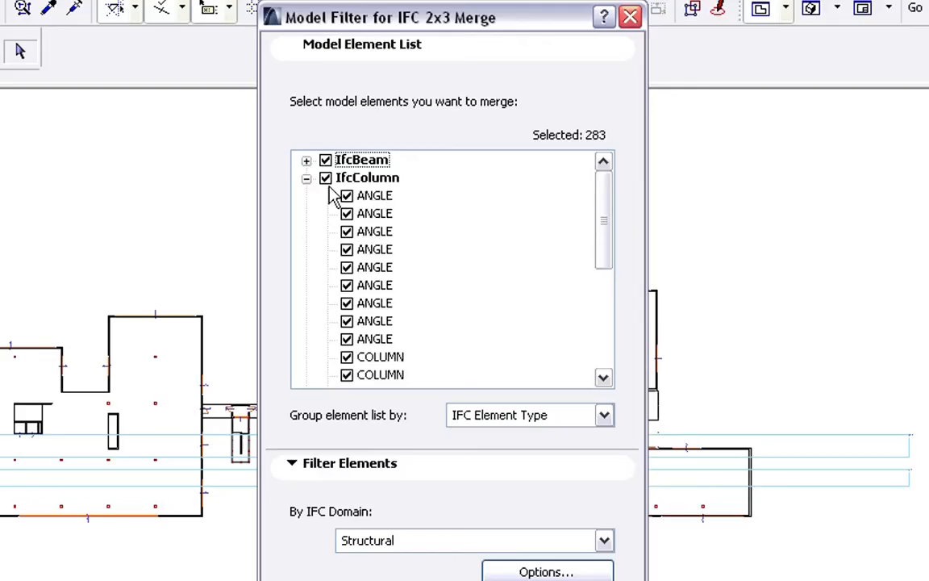
click(307, 178)
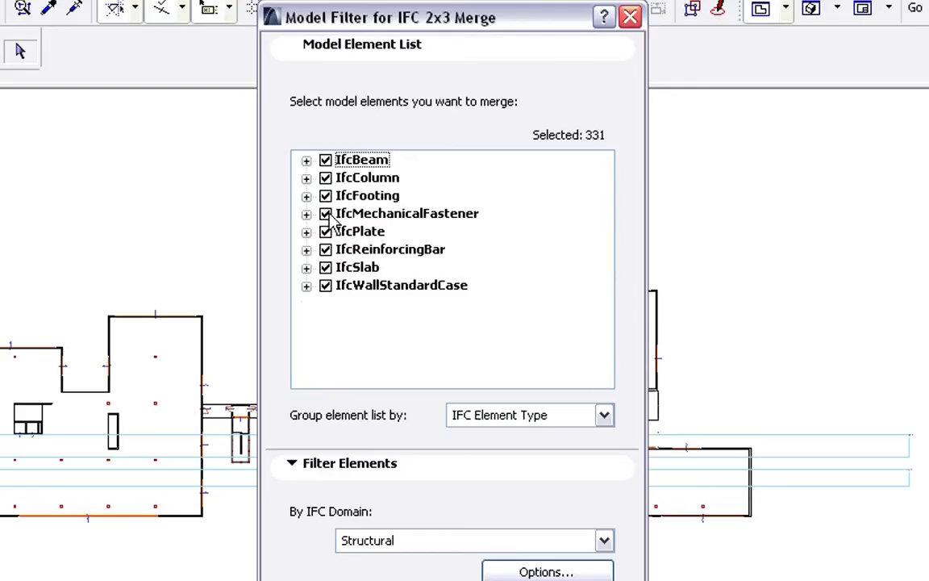
scroll(down, 3)
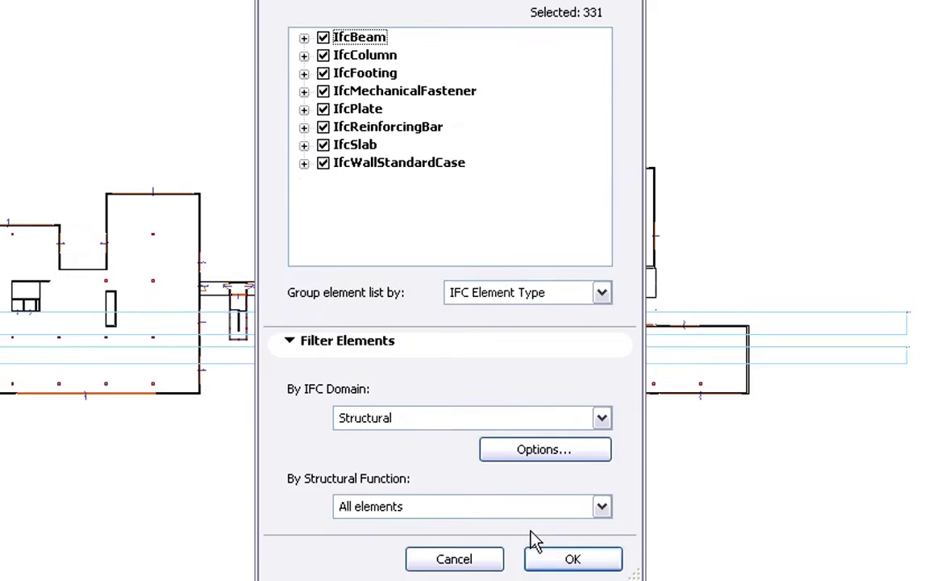
mouse_move(572, 558)
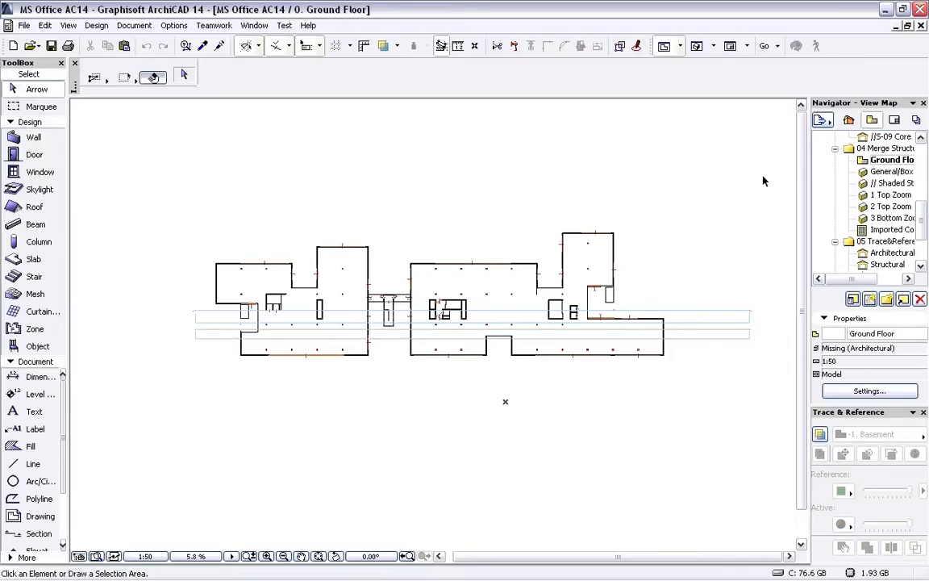
mouse_move(874, 181)
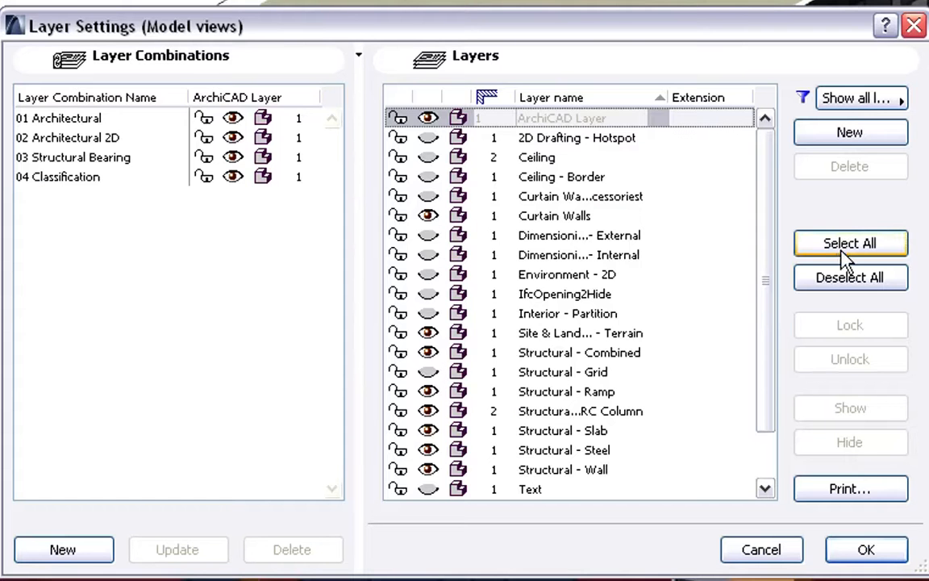
Show the TS_1 Phase 1 Tekla layer in Layer Settings and apply the change
click(850, 242)
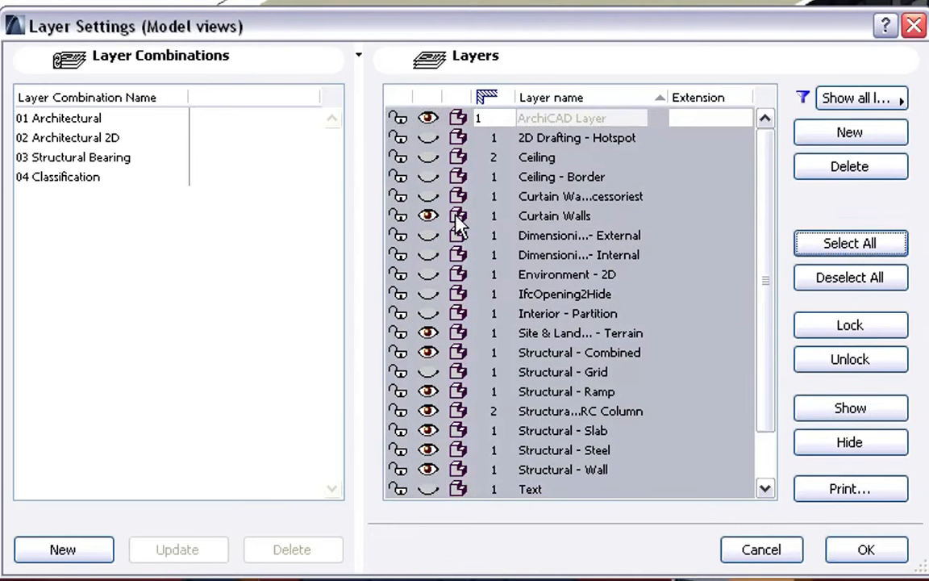
click(850, 277)
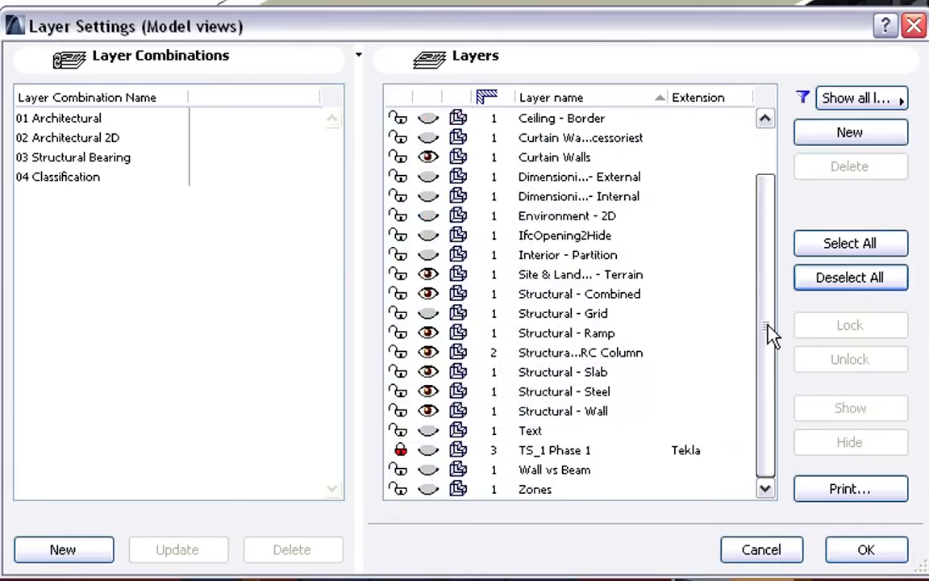
click(555, 448)
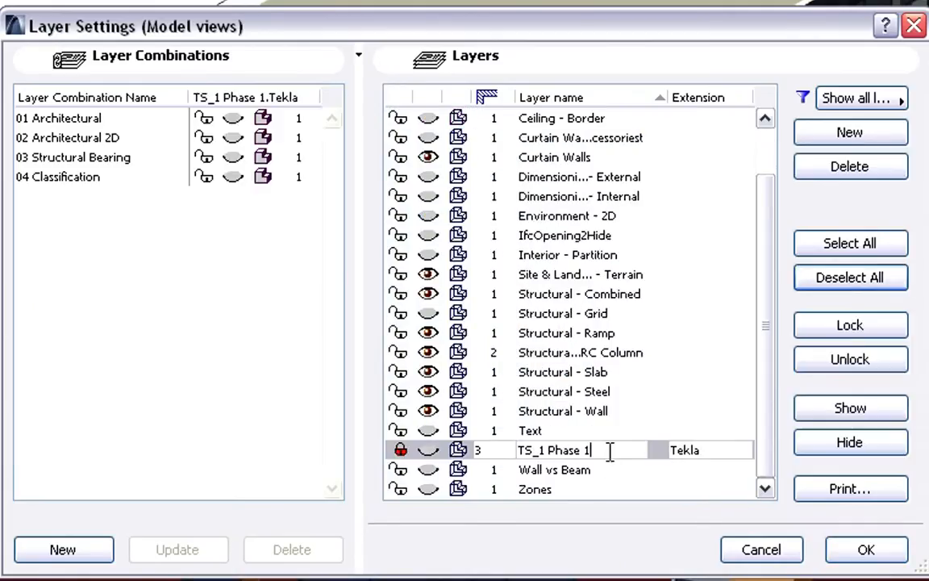
click(683, 449)
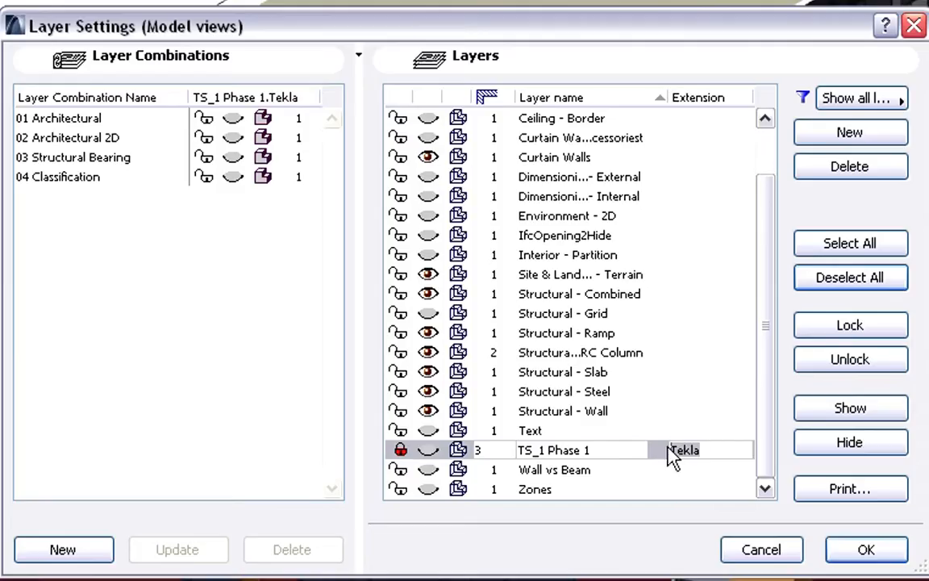
click(429, 448)
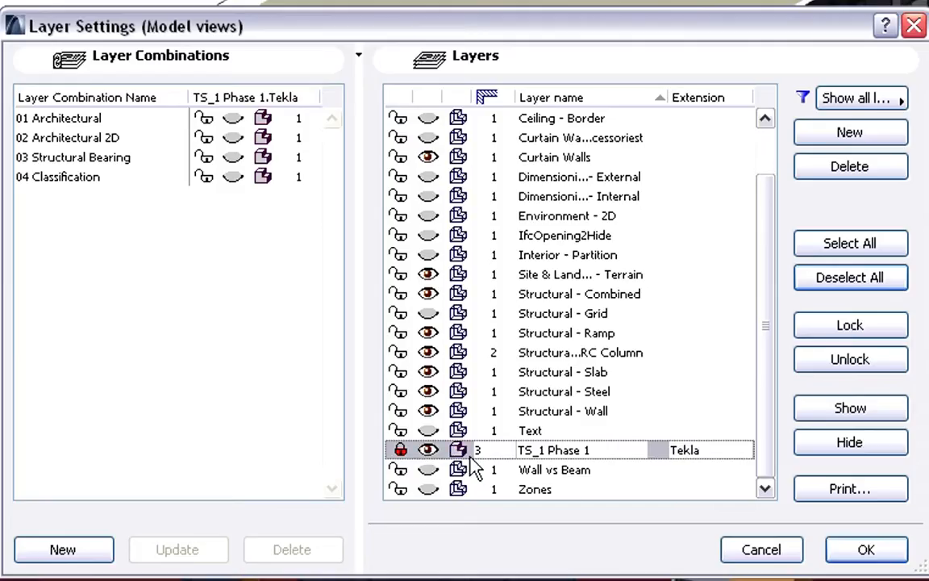
click(864, 548)
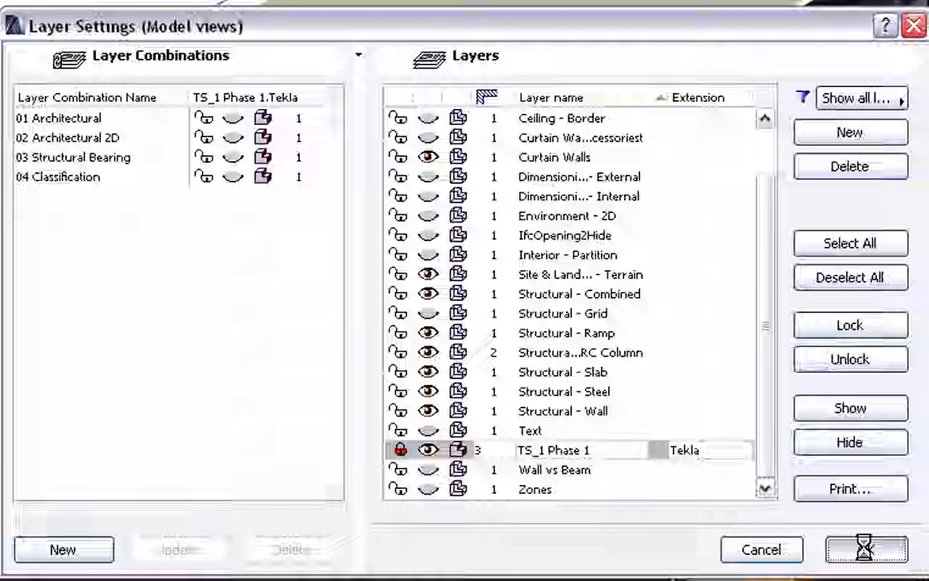
click(866, 549)
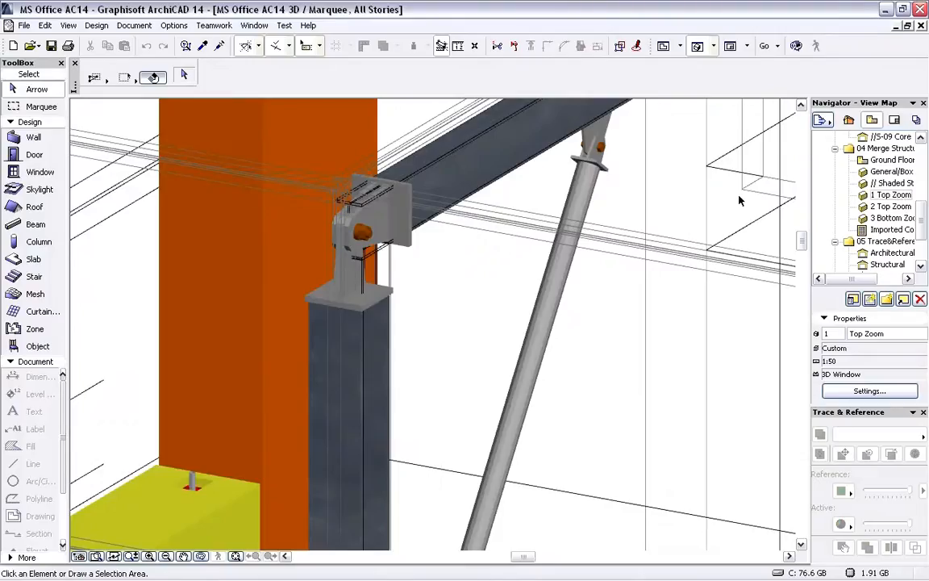
mouse_move(448, 181)
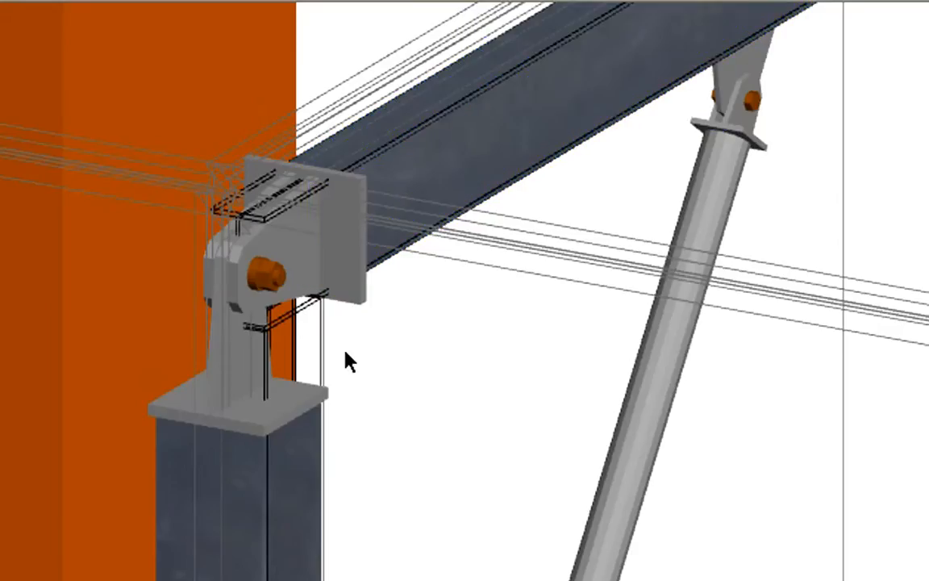
Open the Top Zoom 3D views of the beam-to-column connection and select an imported element
click(242, 484)
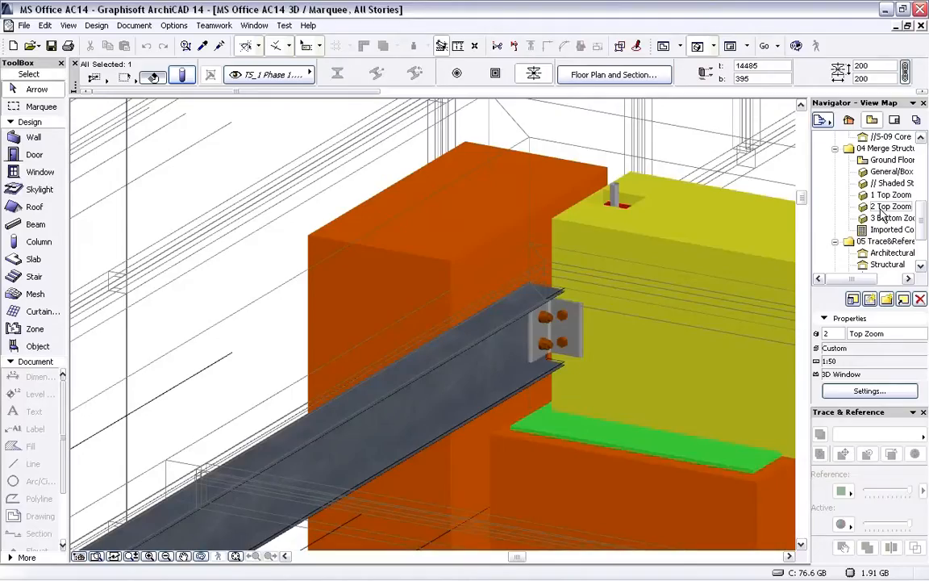
double_click(892, 217)
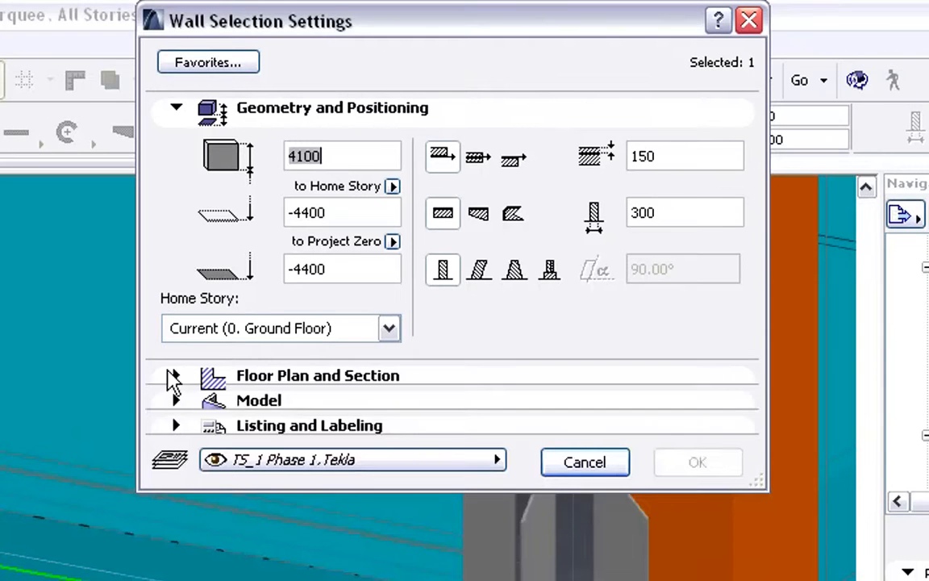
Expand the imported wall's floor plan and section settings panel
click(176, 374)
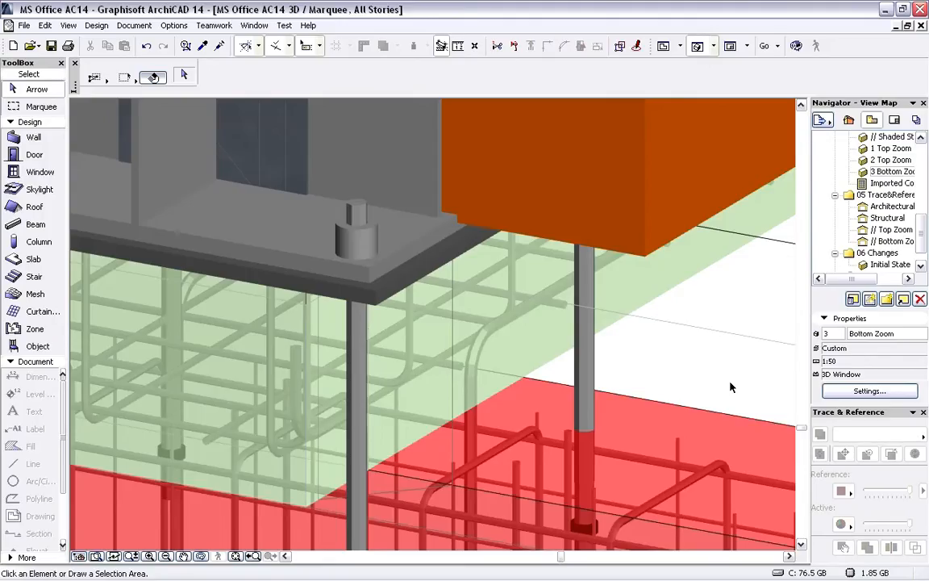
Show the Structural view as a trace reference over the Architectural section and list reference colours
double_click(887, 207)
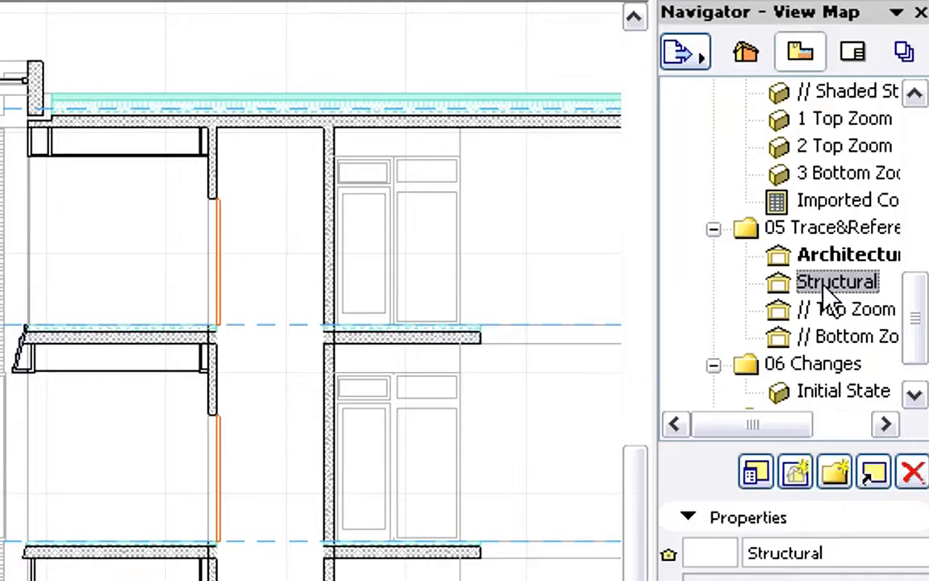
right_click(835, 280)
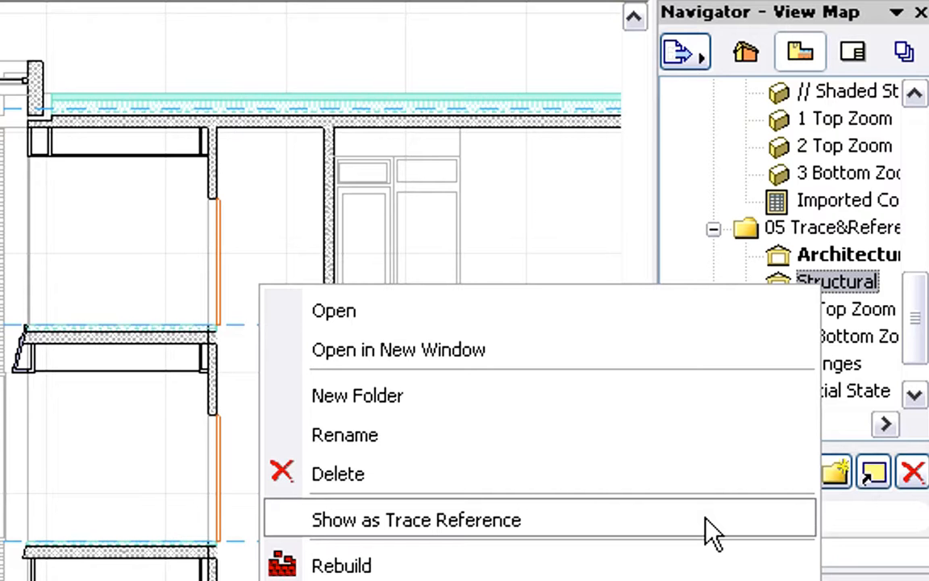
click(416, 519)
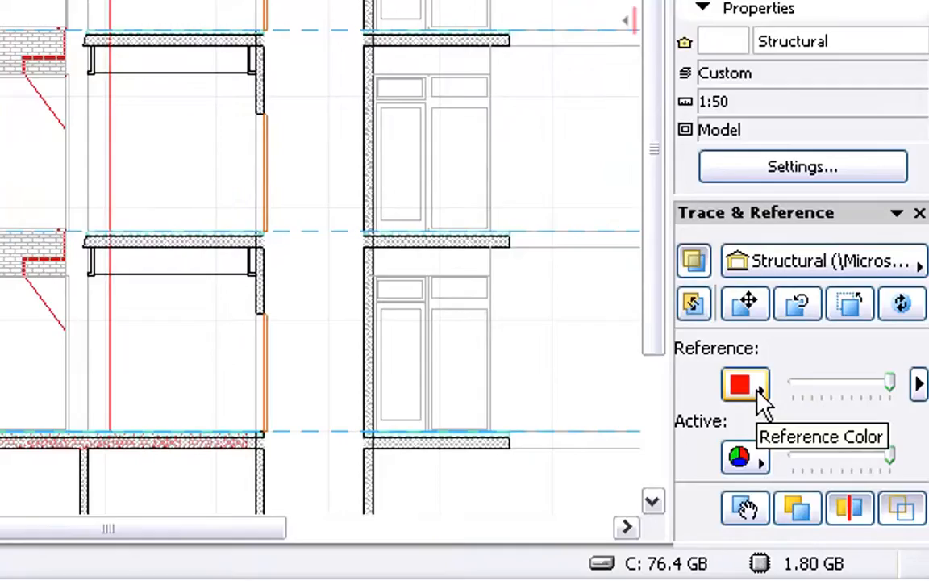
click(746, 384)
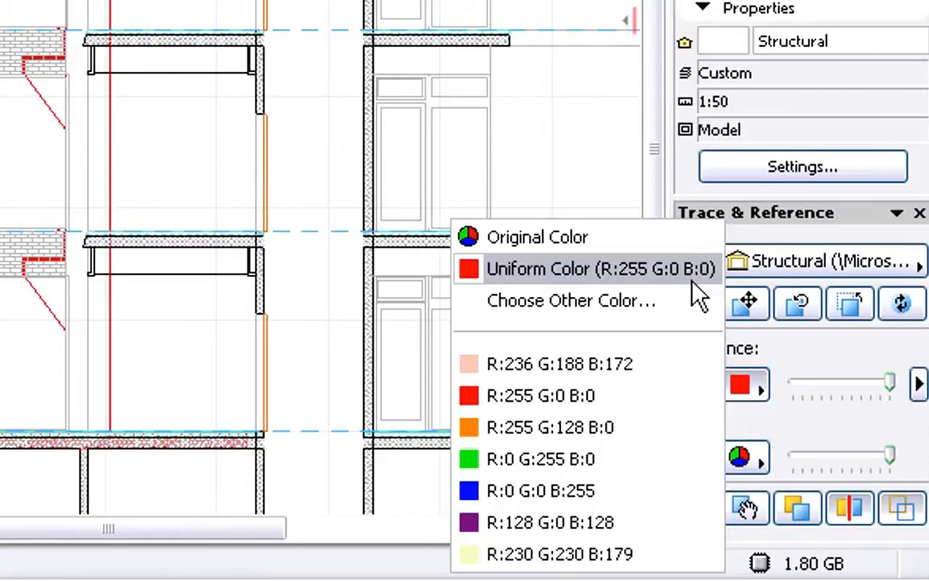
mouse_move(668, 284)
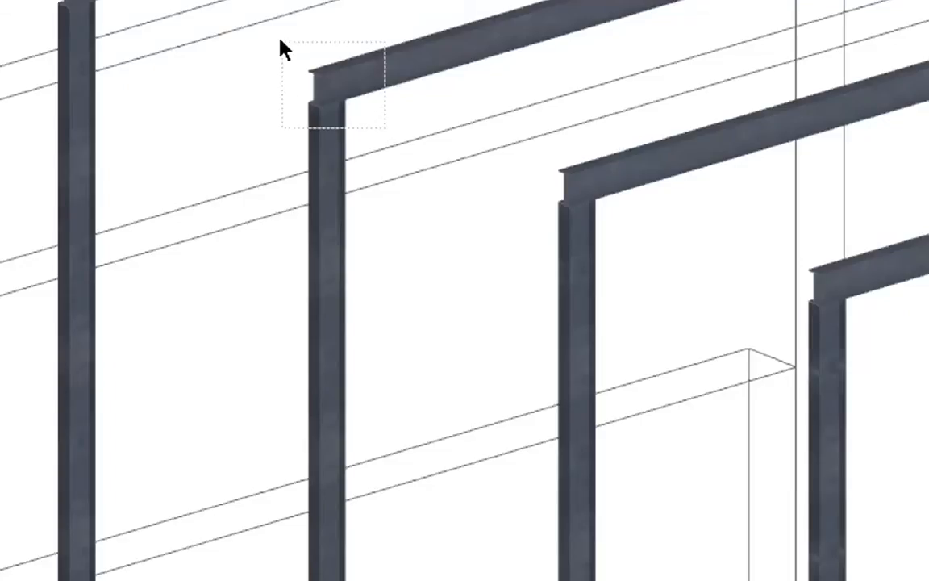
Start dragging the selected top beam of the portal frame to a new position
right_click(290, 50)
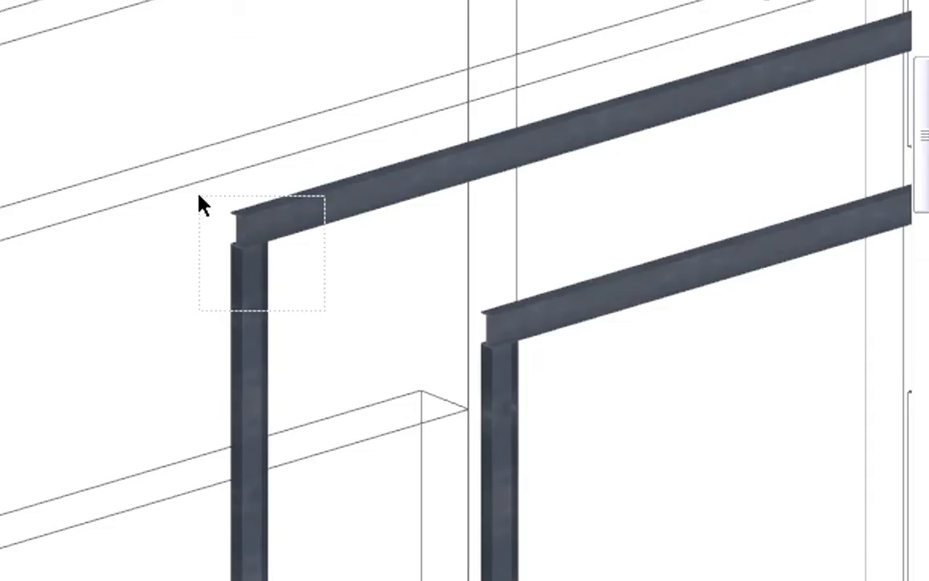
right_click(206, 206)
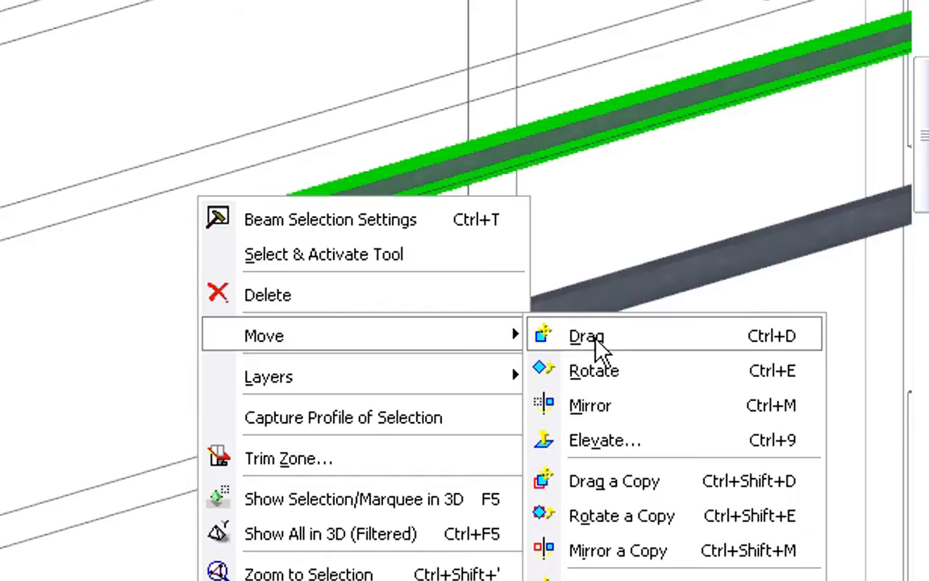
click(587, 335)
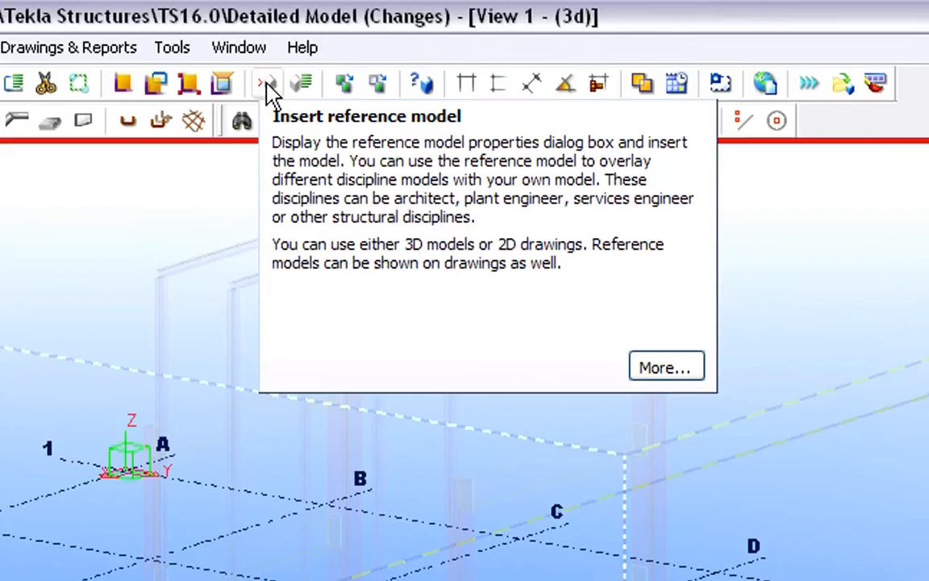
Insert architectmodel_version_02.ifczip as reference model with architectmodel_version_01.ifczip as the old file, showing the old file
click(266, 84)
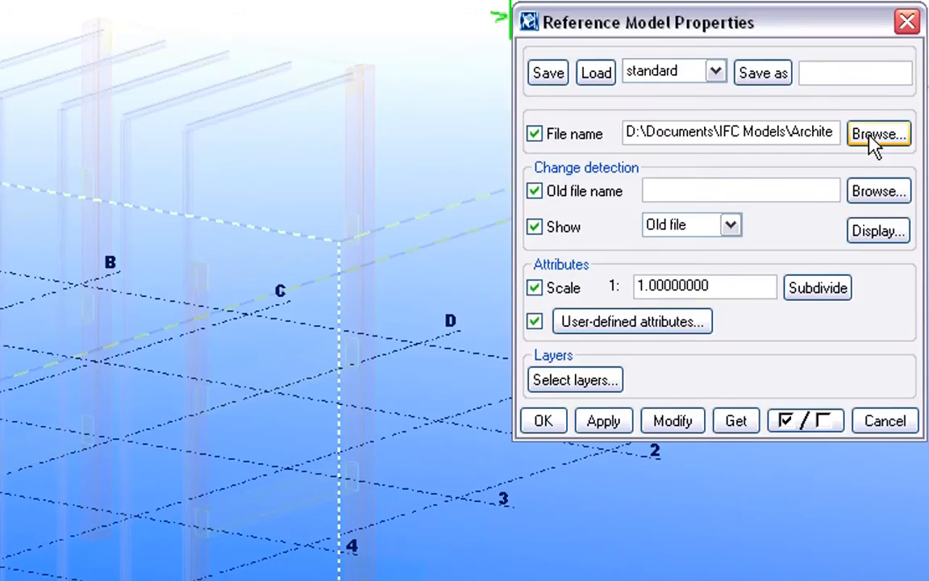
click(877, 134)
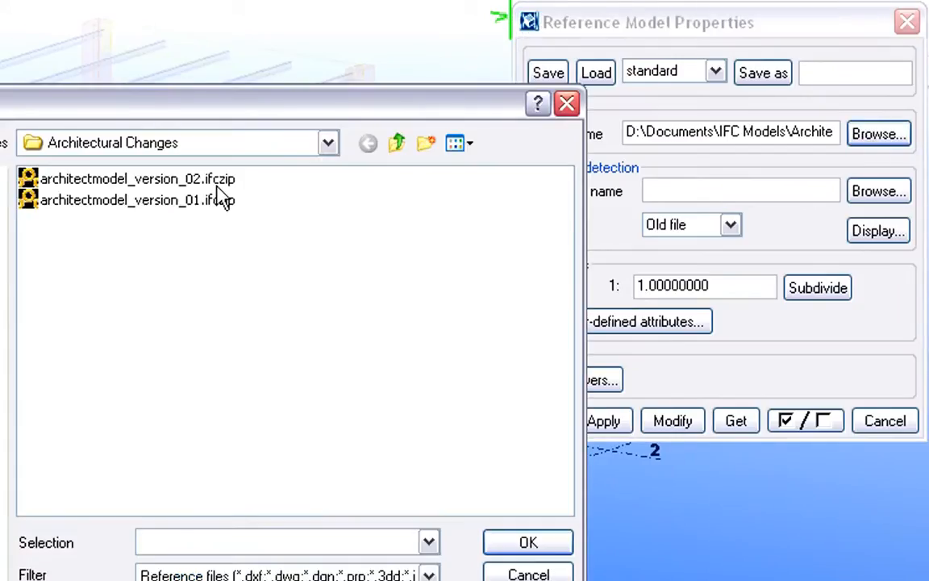
click(135, 178)
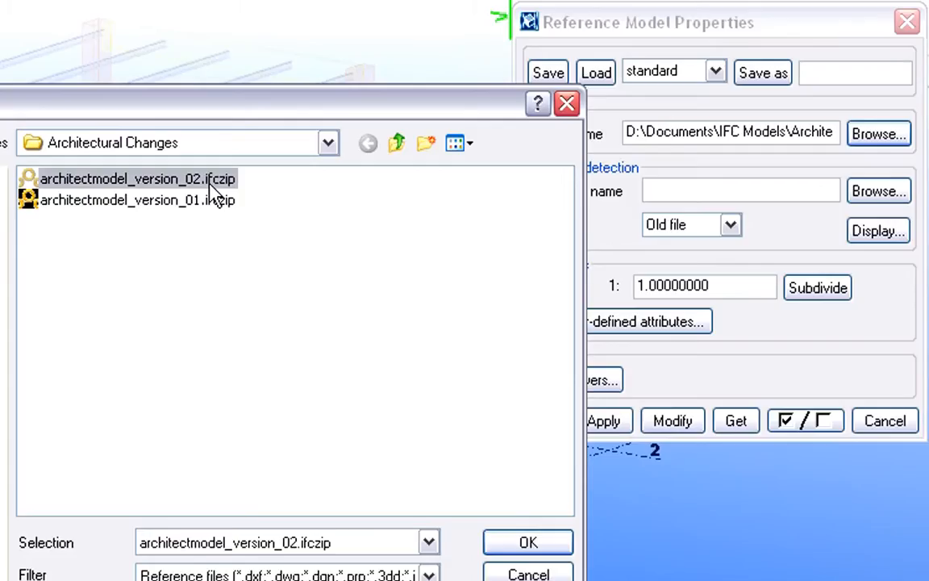
mouse_move(529, 542)
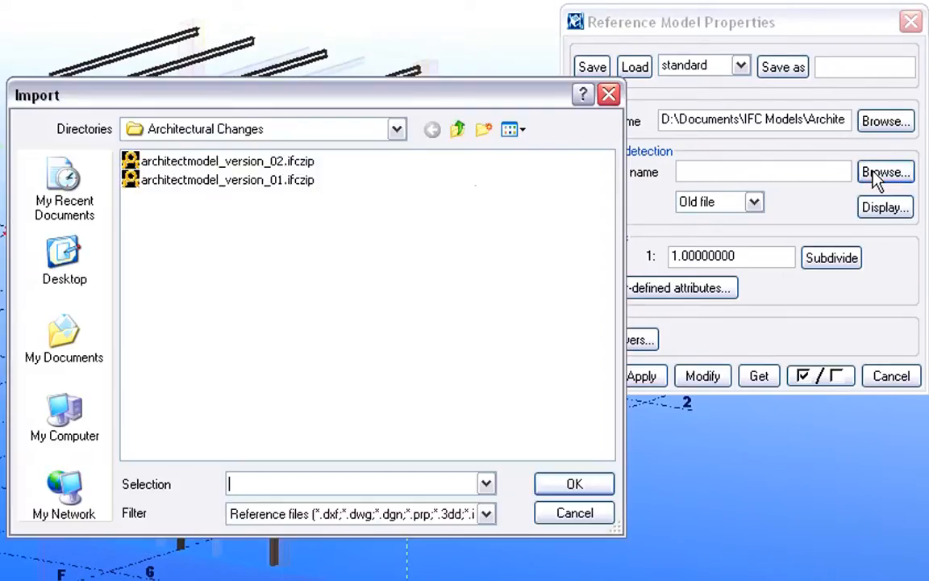
mouse_move(255, 190)
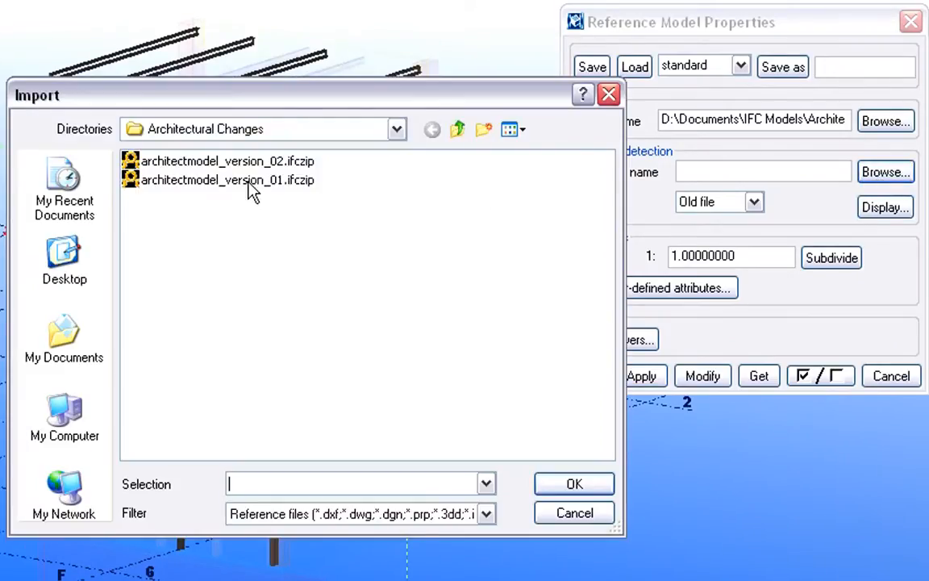
click(226, 181)
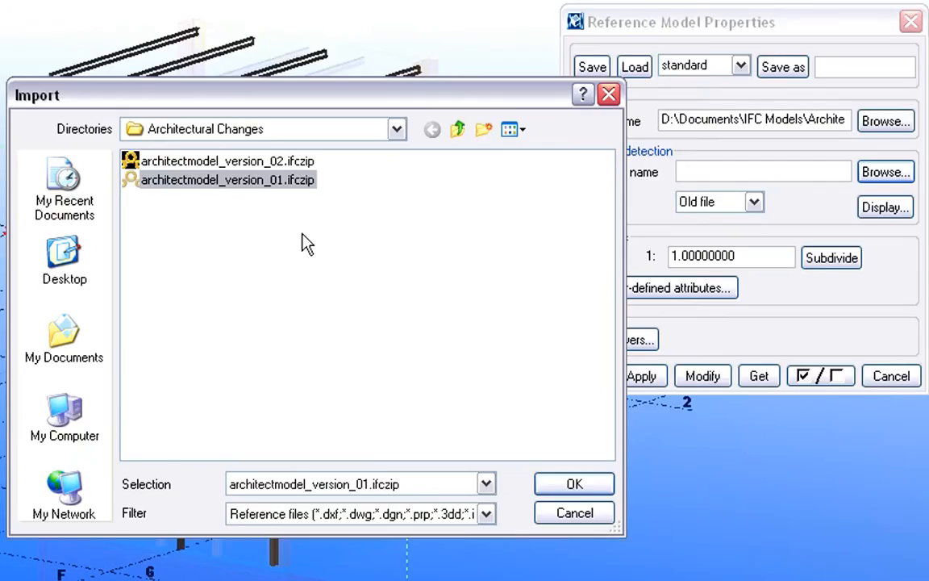
click(574, 483)
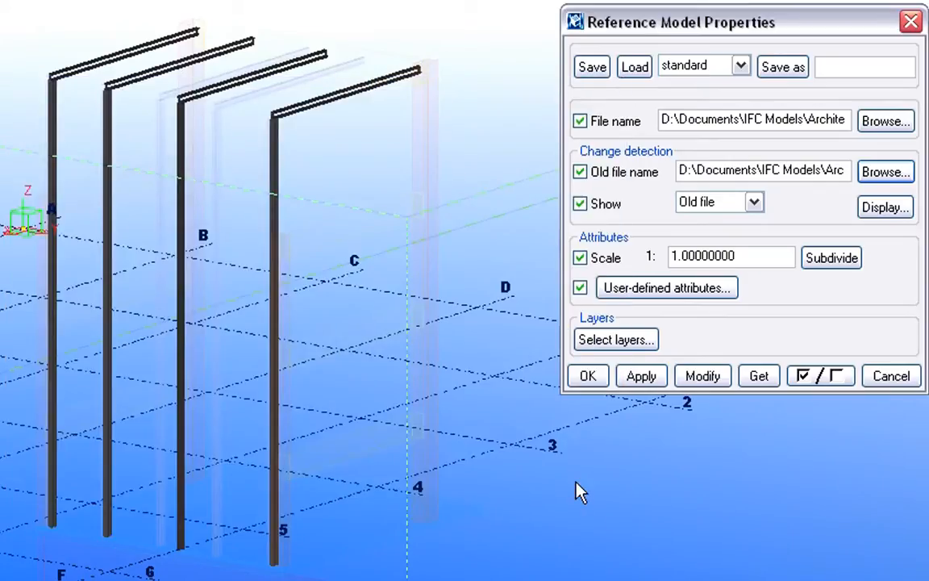
mouse_move(738, 213)
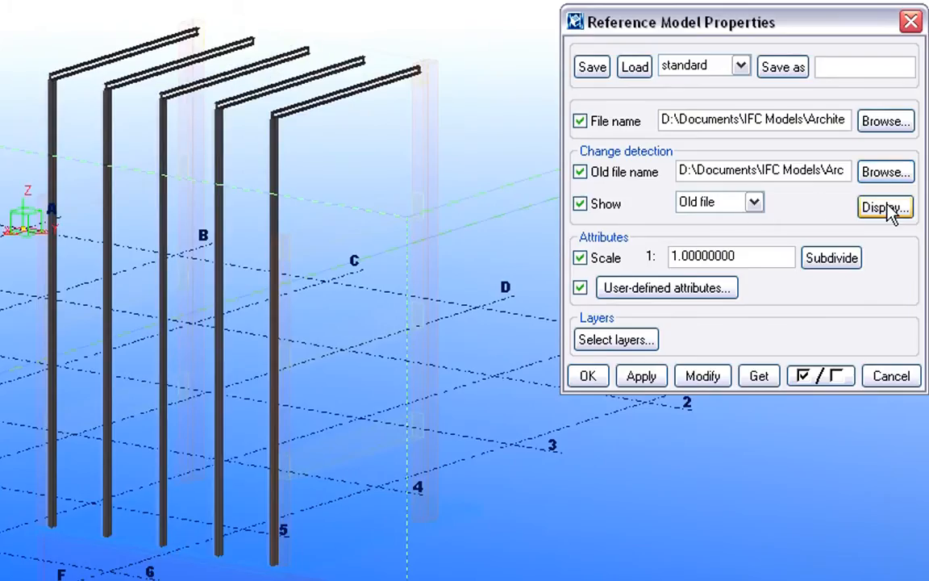
Display the old file, deleted and changed parts in turn, then the new file
click(753, 202)
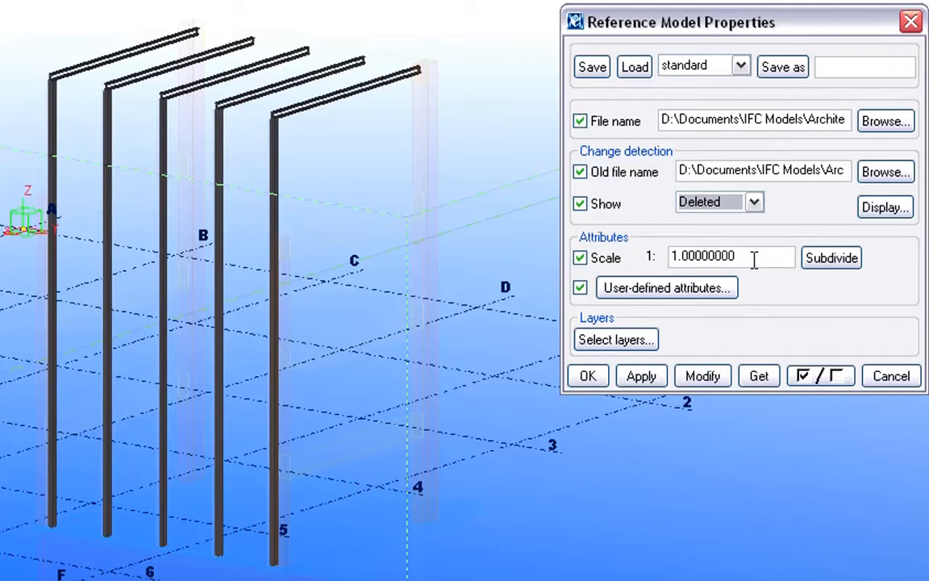
click(884, 206)
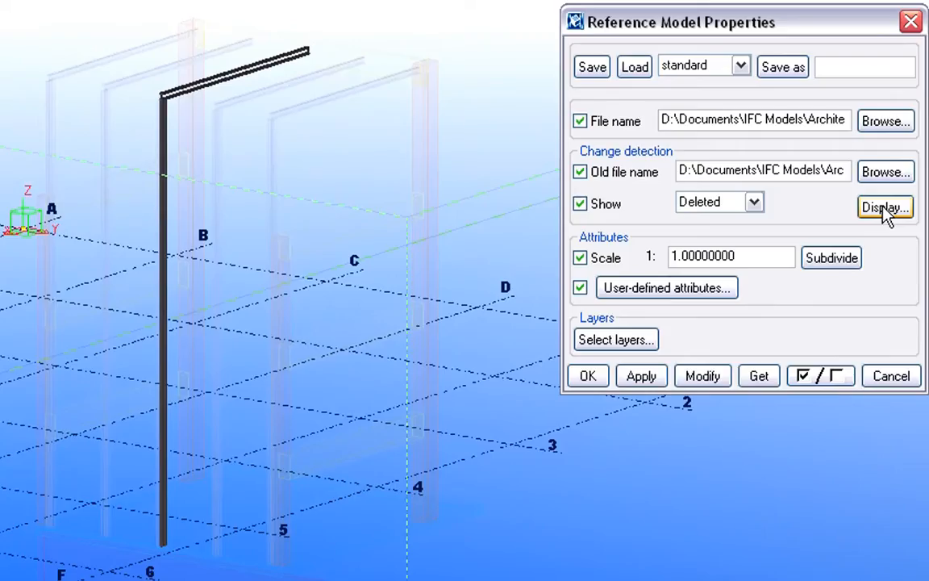
mouse_move(754, 201)
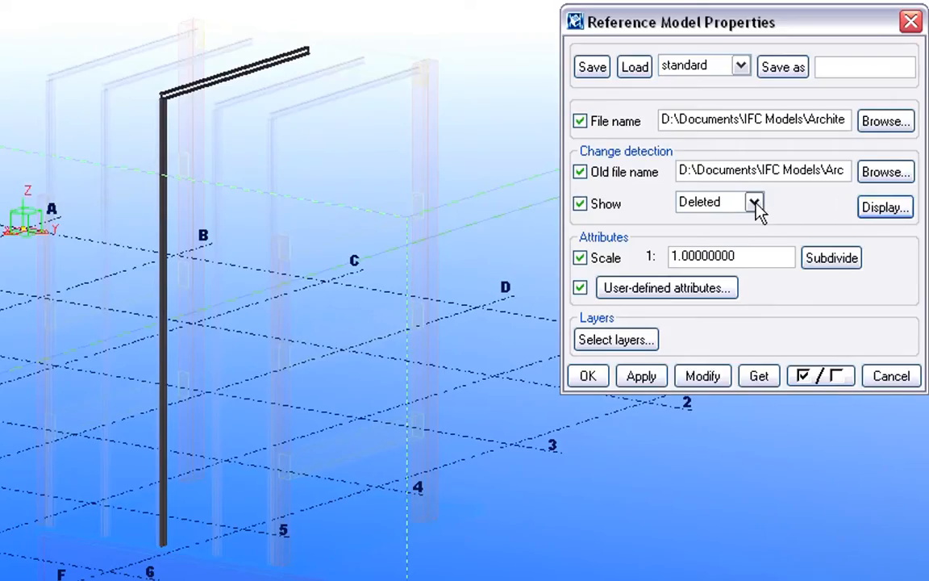
click(753, 202)
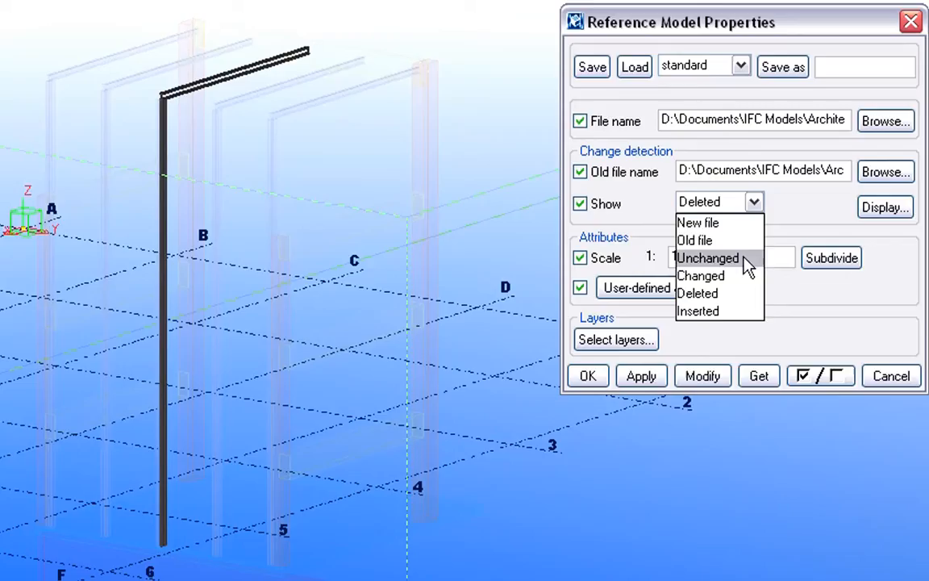
click(700, 275)
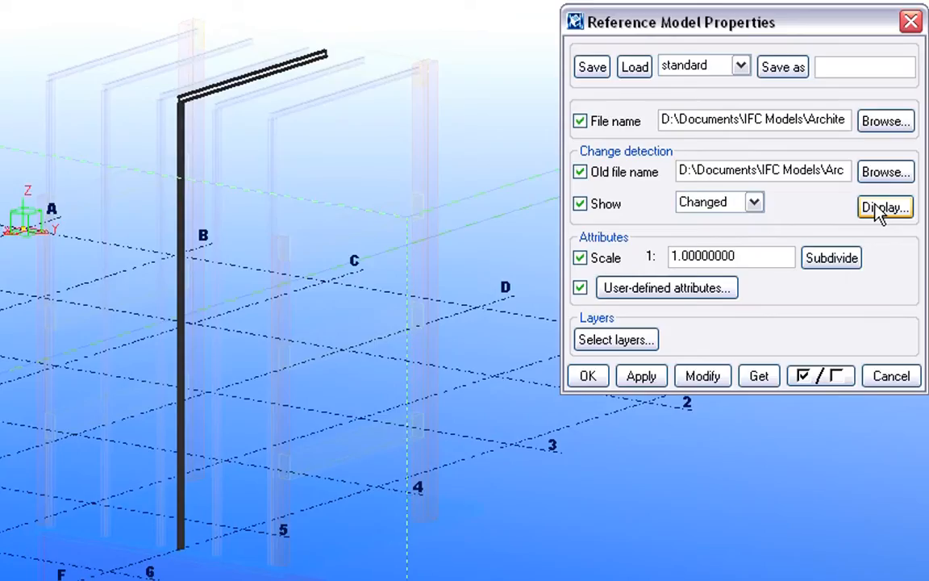
mouse_move(755, 203)
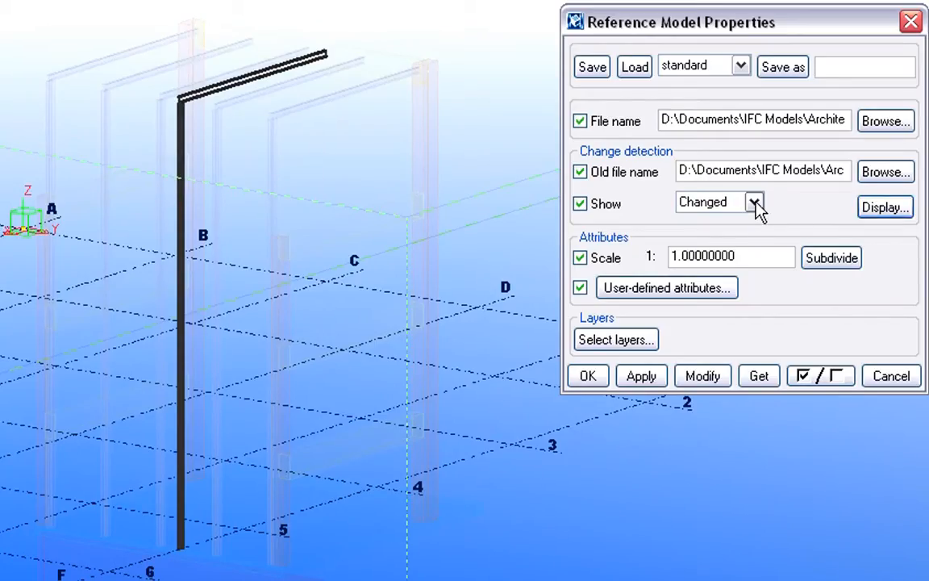
click(752, 202)
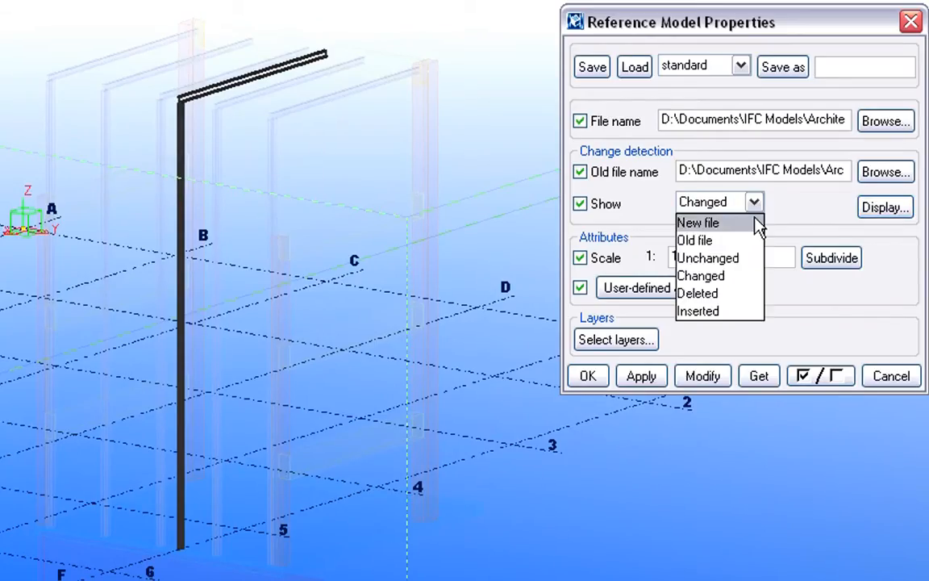
click(697, 222)
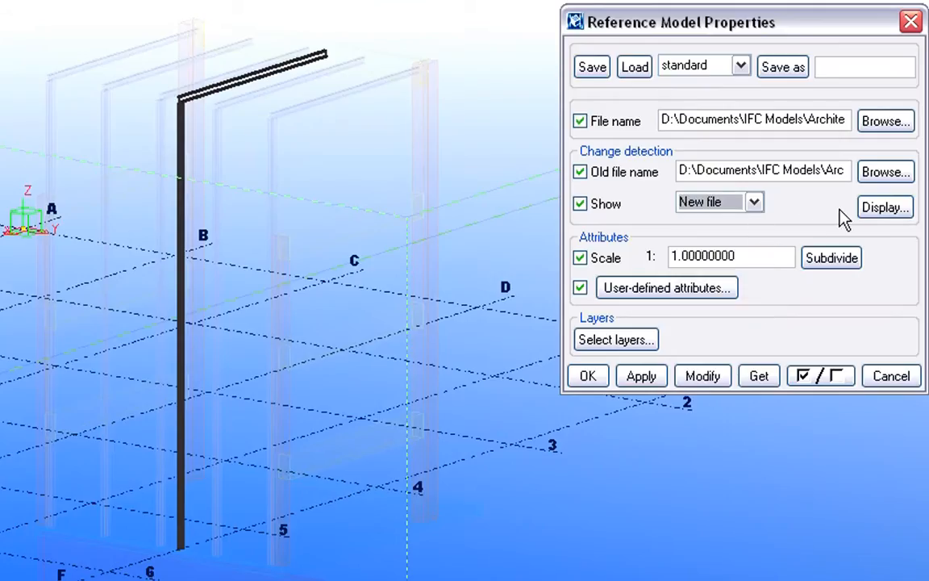
mouse_move(884, 207)
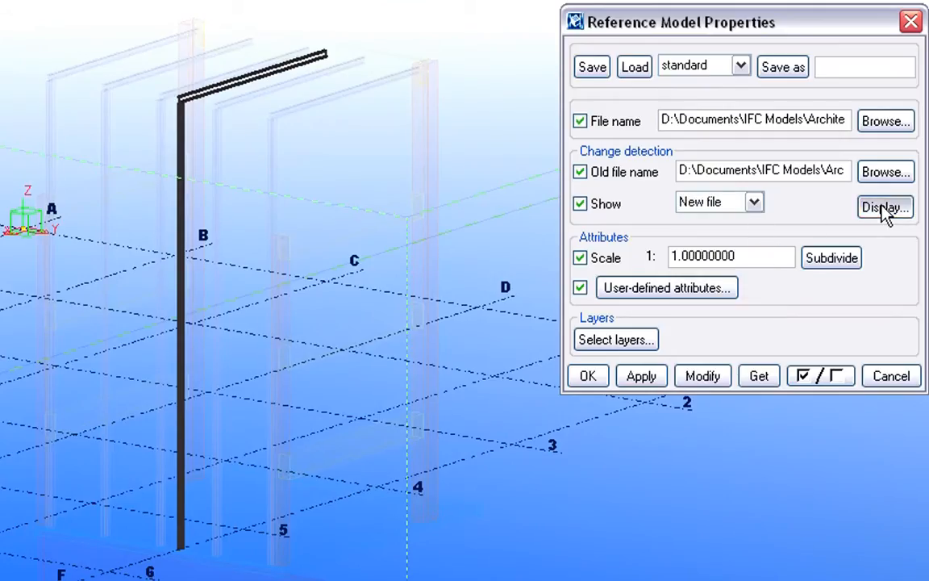
click(884, 206)
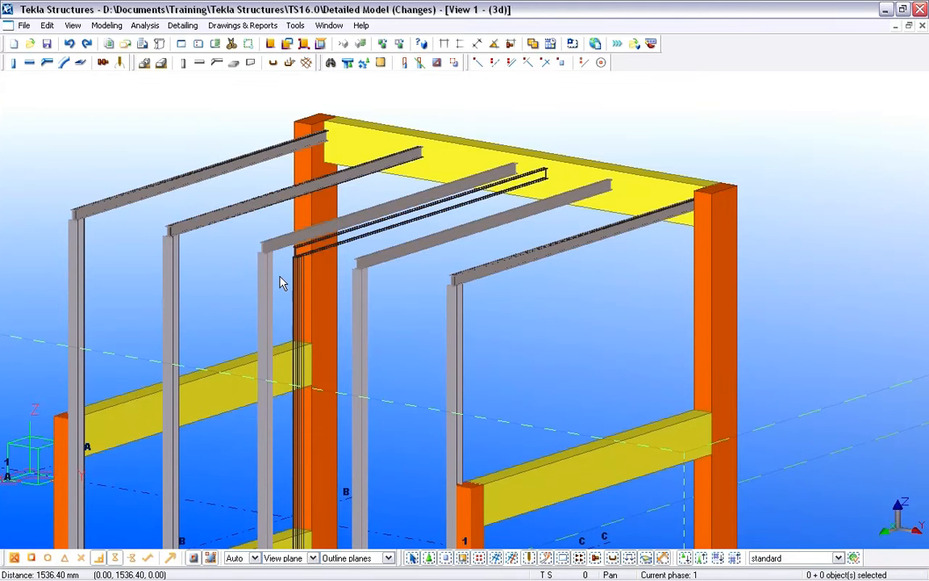
Delete the chosen grey portal frame next to the orange column
right_click(282, 282)
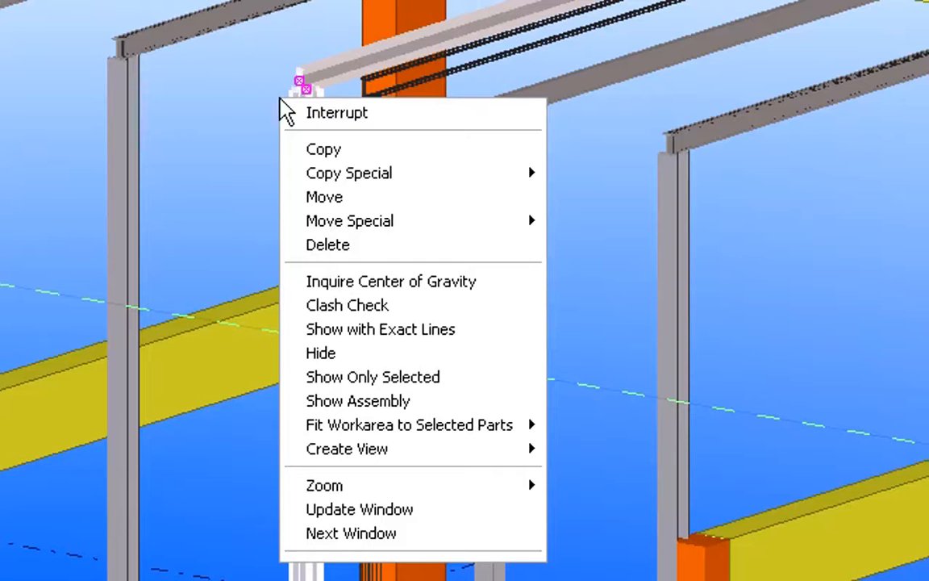
mouse_move(327, 245)
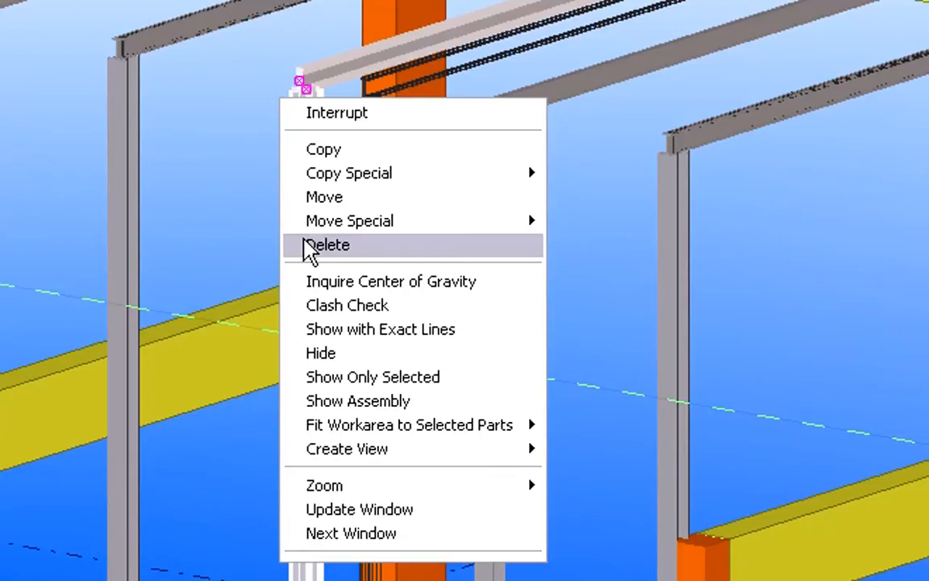
click(329, 245)
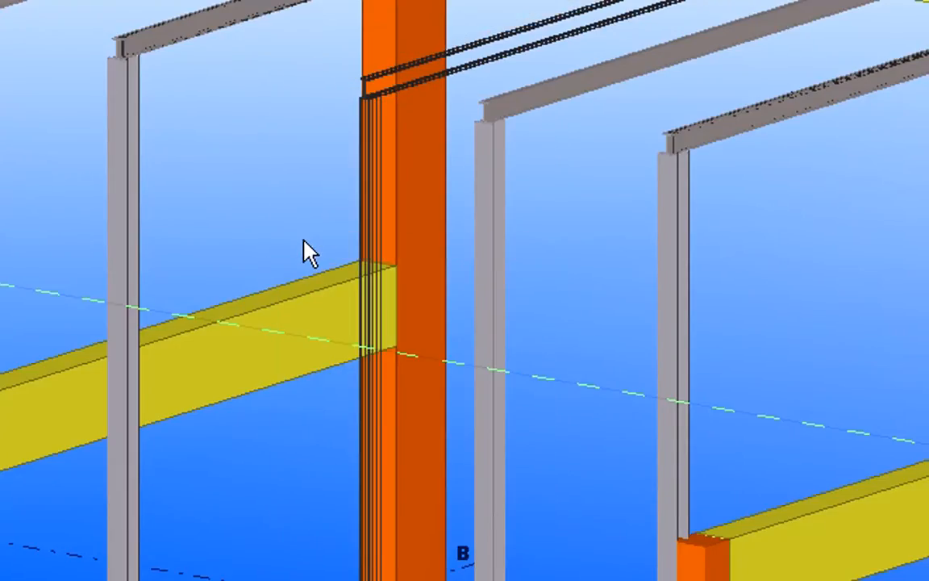
Select the neighbouring grey frame and bring up its context actions
click(487, 113)
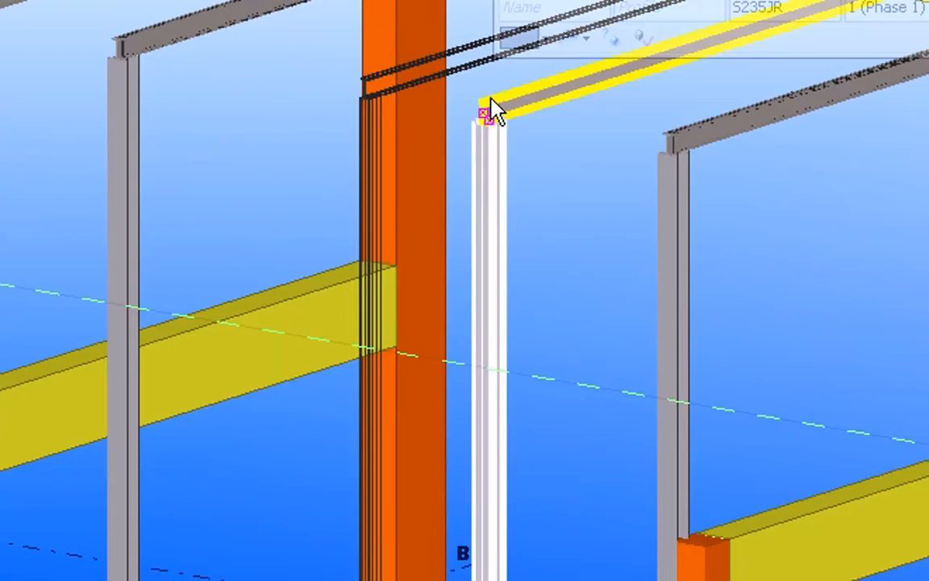
right_click(490, 113)
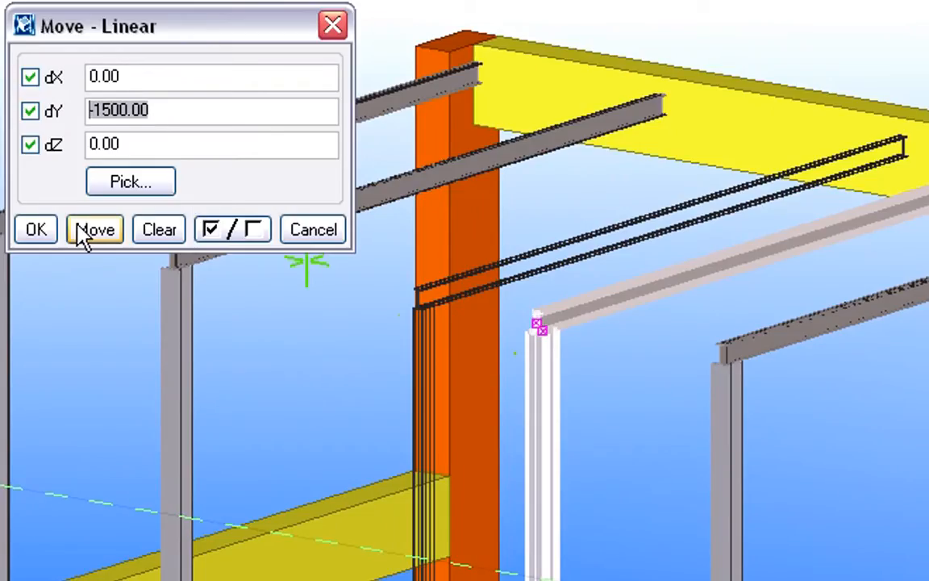
Move the selected grey frame by dY -1500 with Move - Linear
click(94, 229)
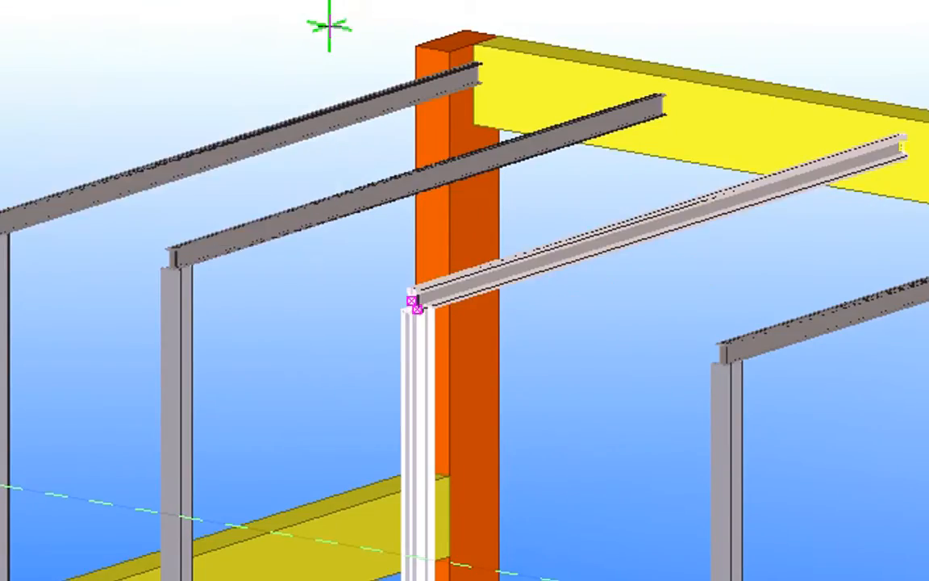
mouse_move(60, 129)
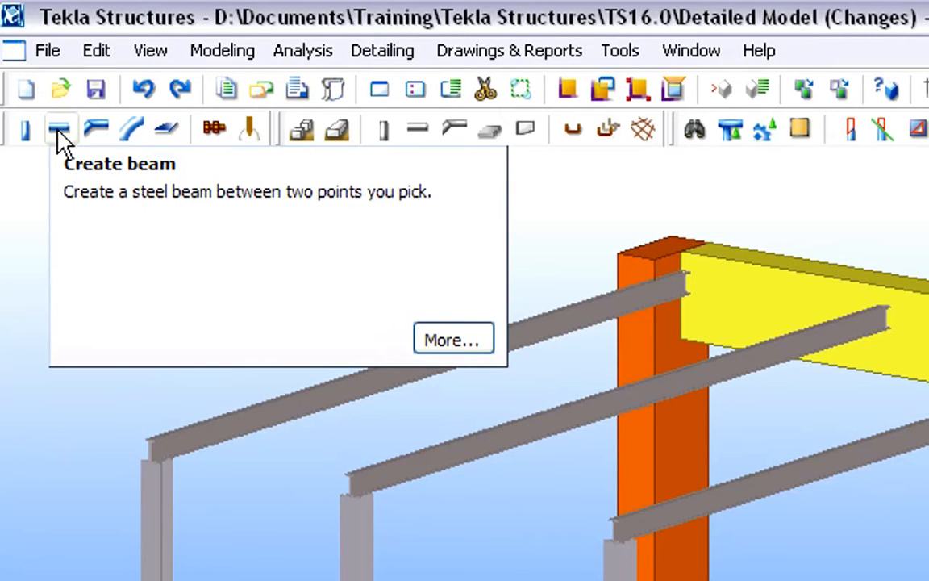
Set the new steel beam profile to HEA600 in the beam properties
double_click(58, 129)
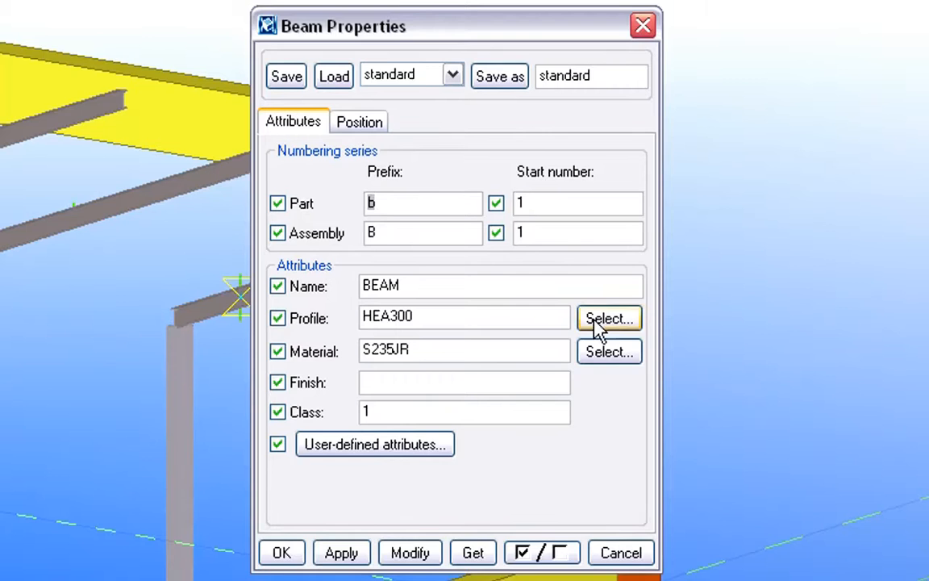
click(609, 318)
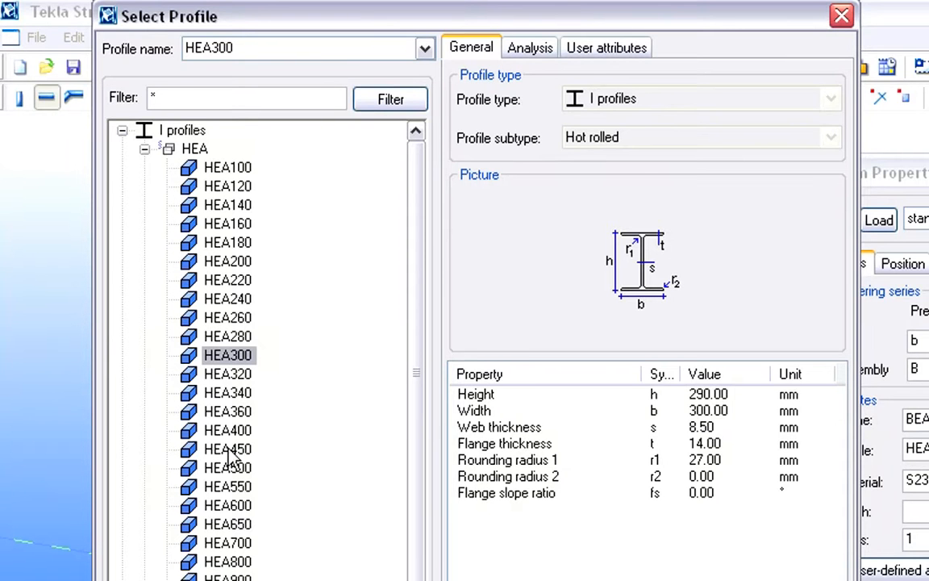
click(227, 505)
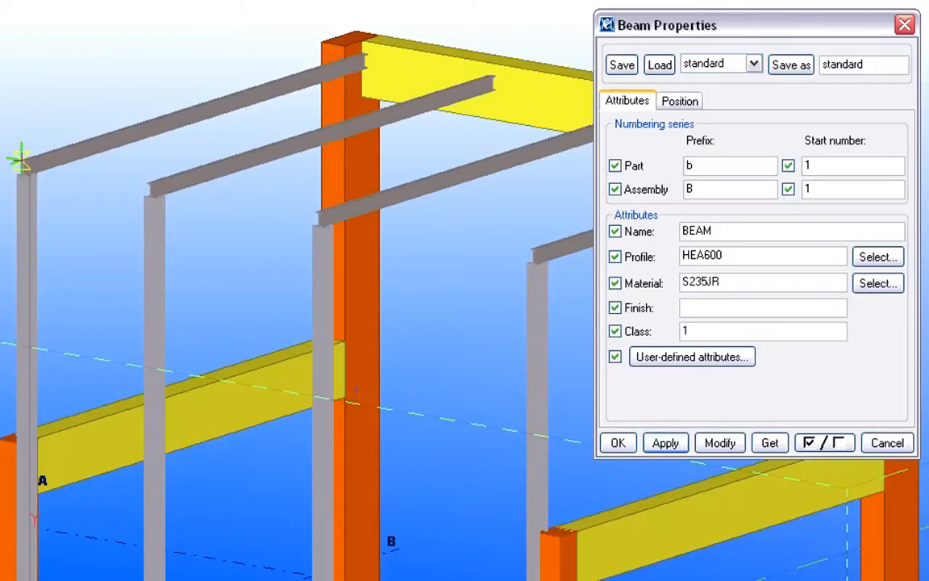
mouse_move(500, 239)
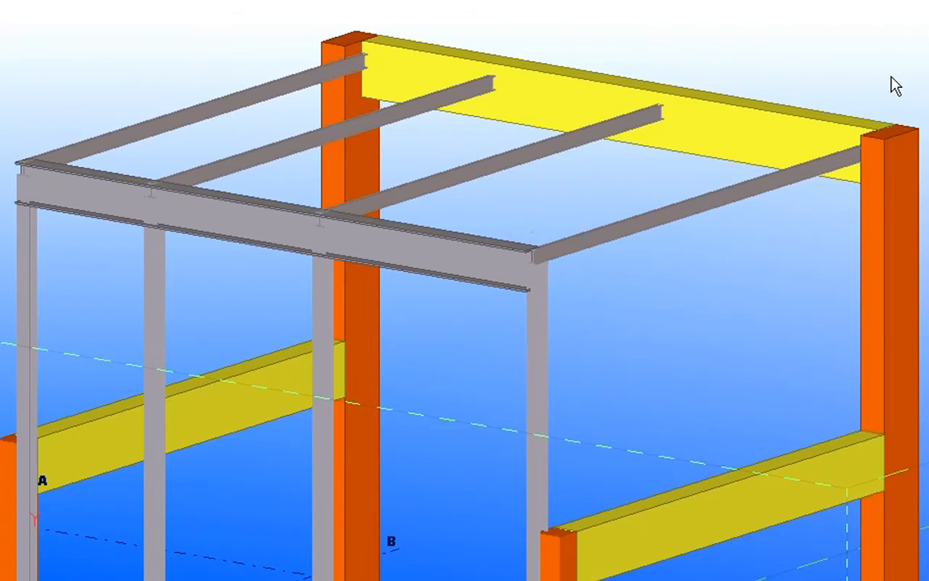
Start the IFC export of the changed model via File > Export > IFC
click(38, 42)
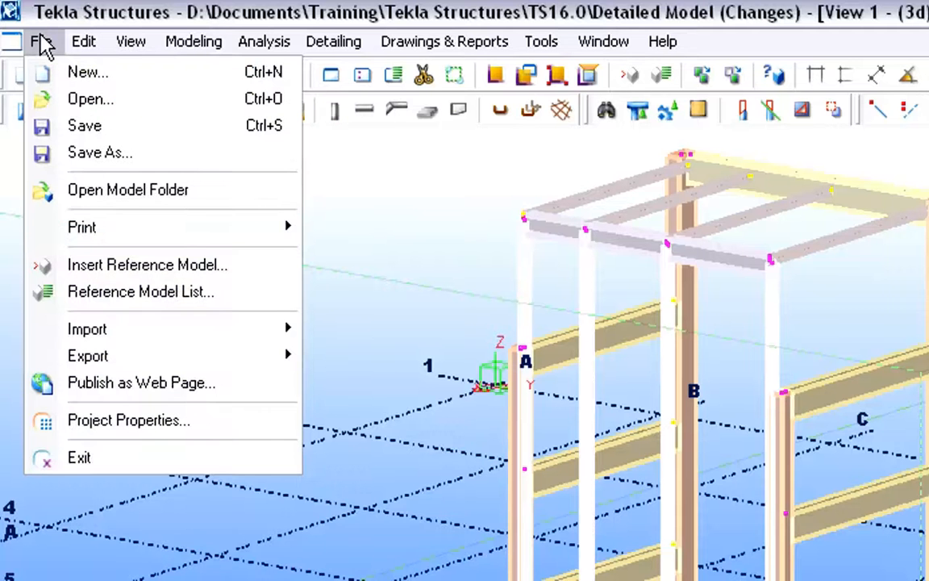
click(88, 356)
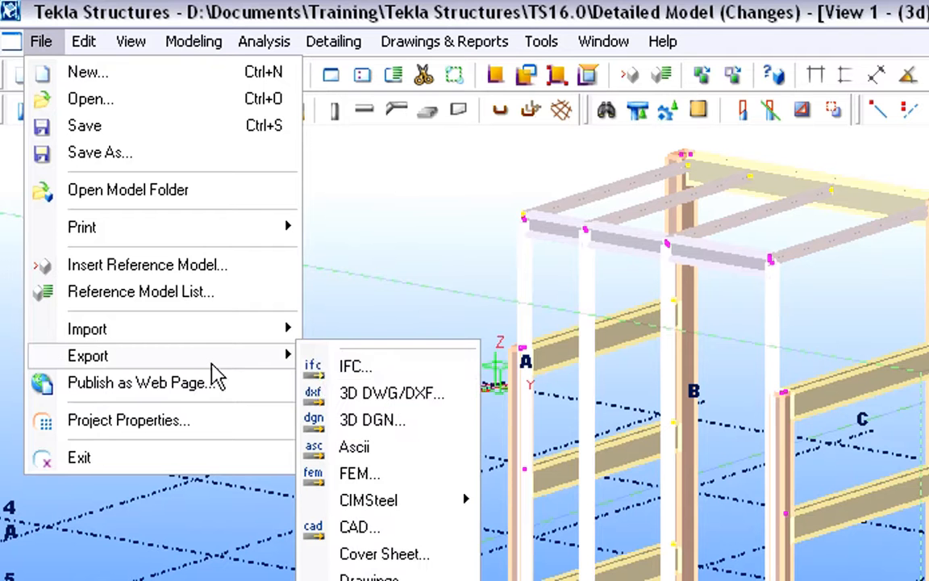
mouse_move(355, 366)
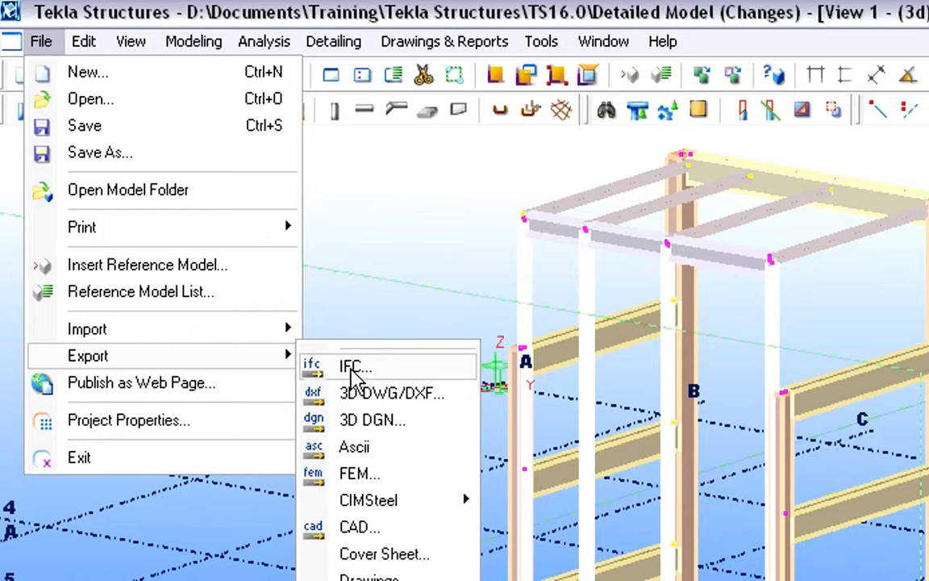
click(354, 366)
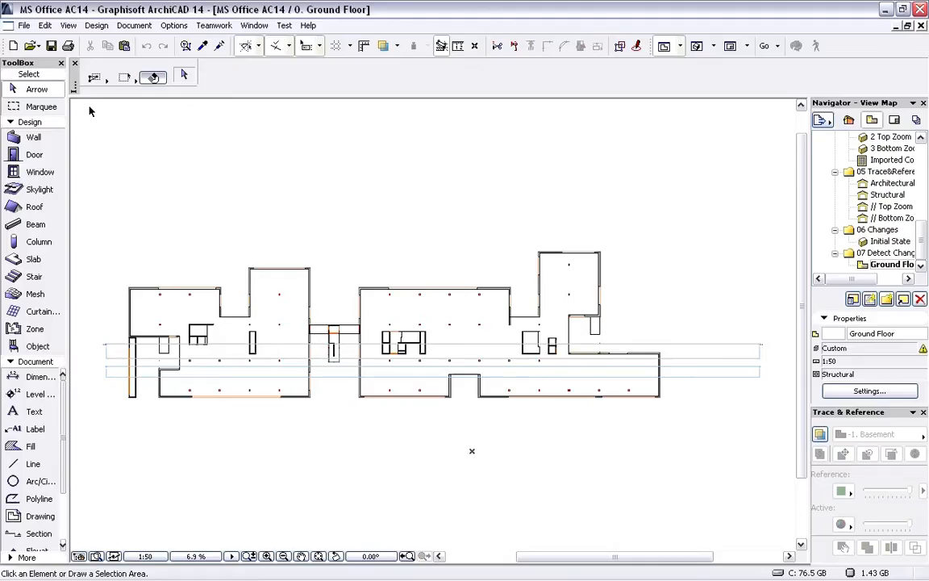
In the IFC Model Change Detection Wizard, choose the older structural model file and browse for the newer one
click(24, 26)
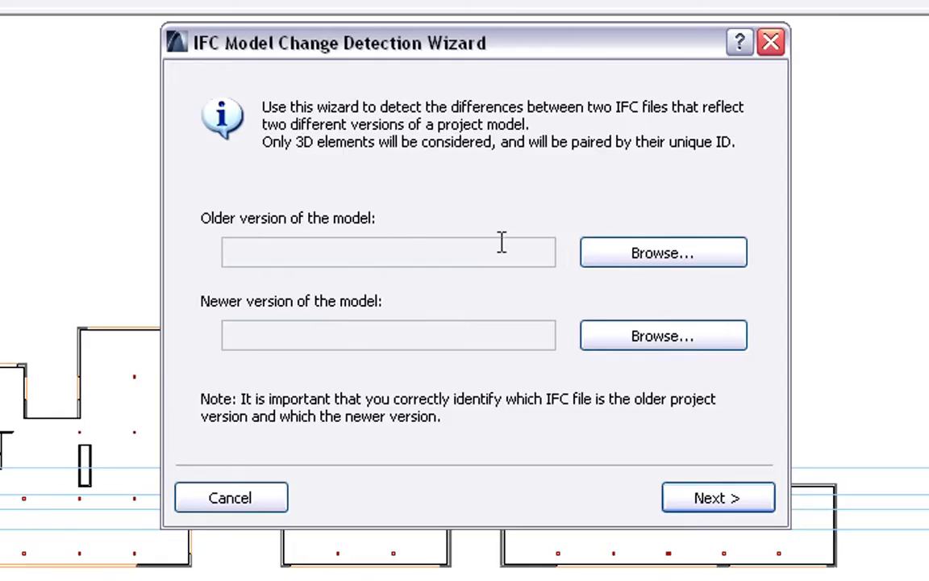
click(662, 252)
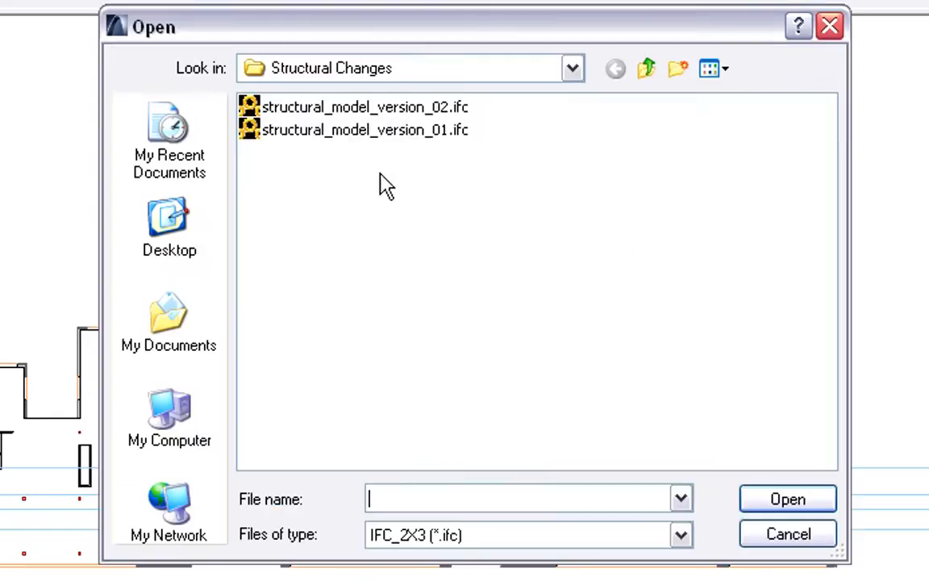
click(364, 129)
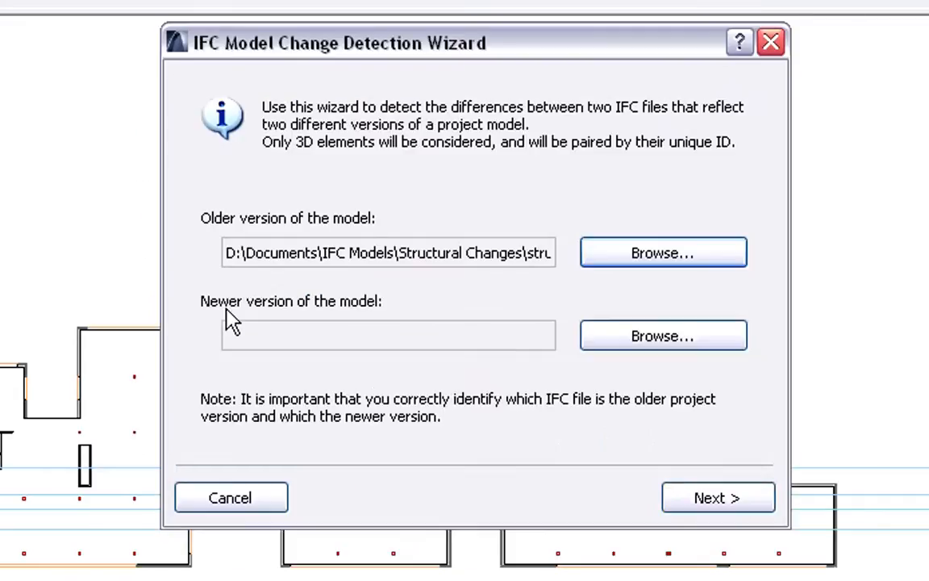
mouse_move(379, 314)
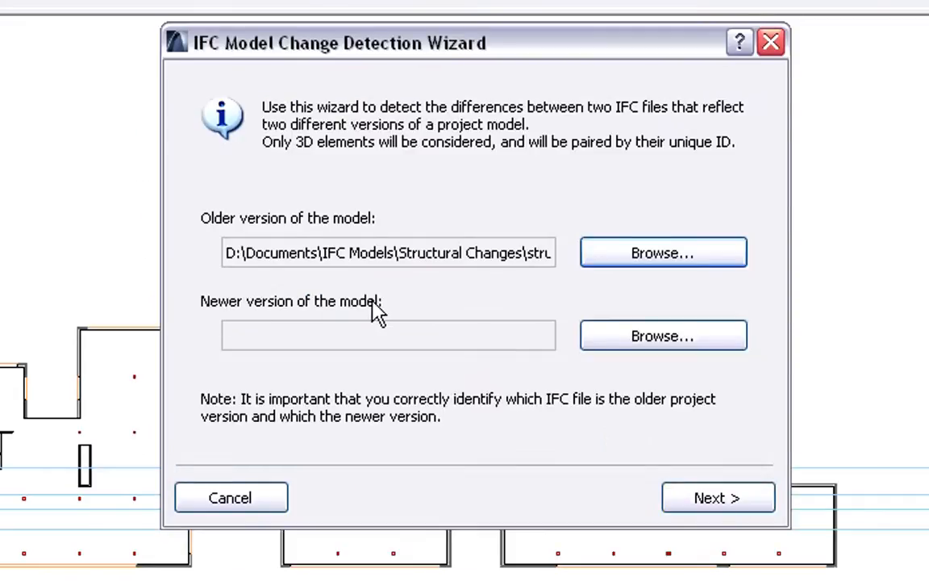
click(661, 335)
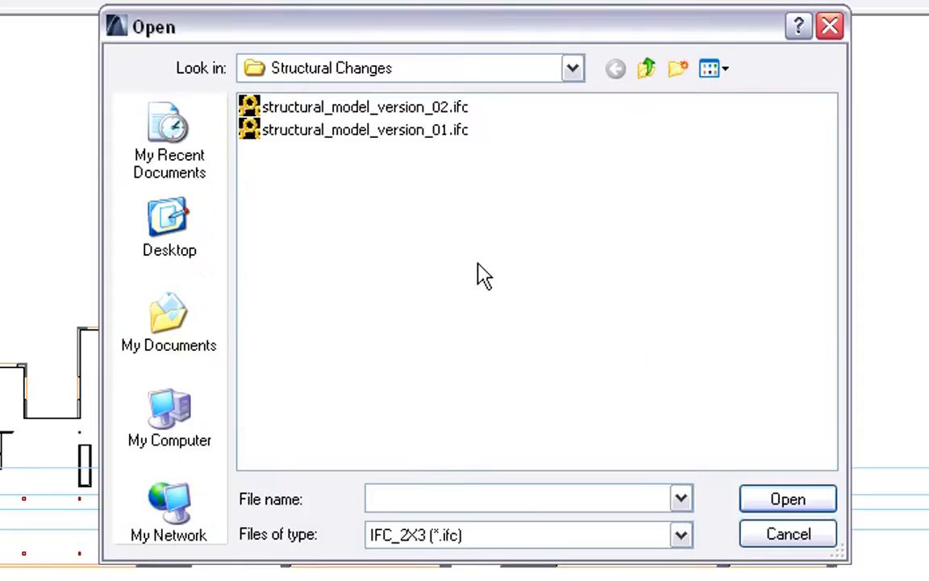
mouse_move(336, 121)
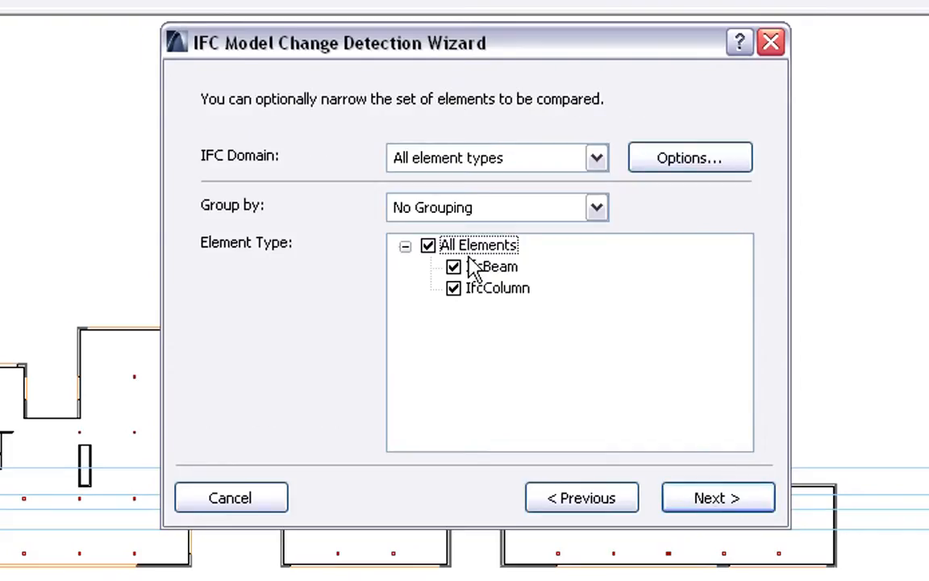
click(498, 287)
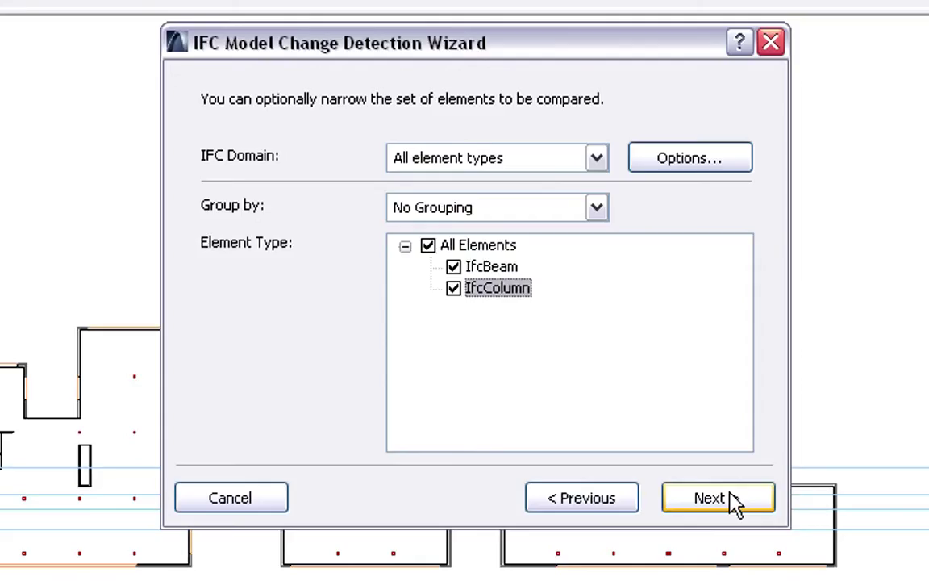
Review the change summary and merge 1 new, 2 modified, 2 deleted elements as Mark-Up entries
click(708, 497)
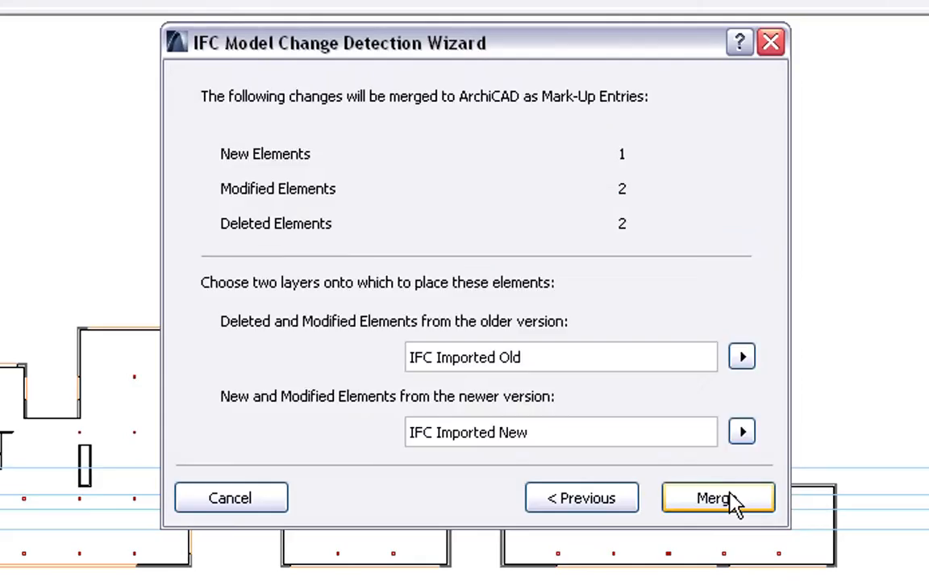
mouse_move(245, 176)
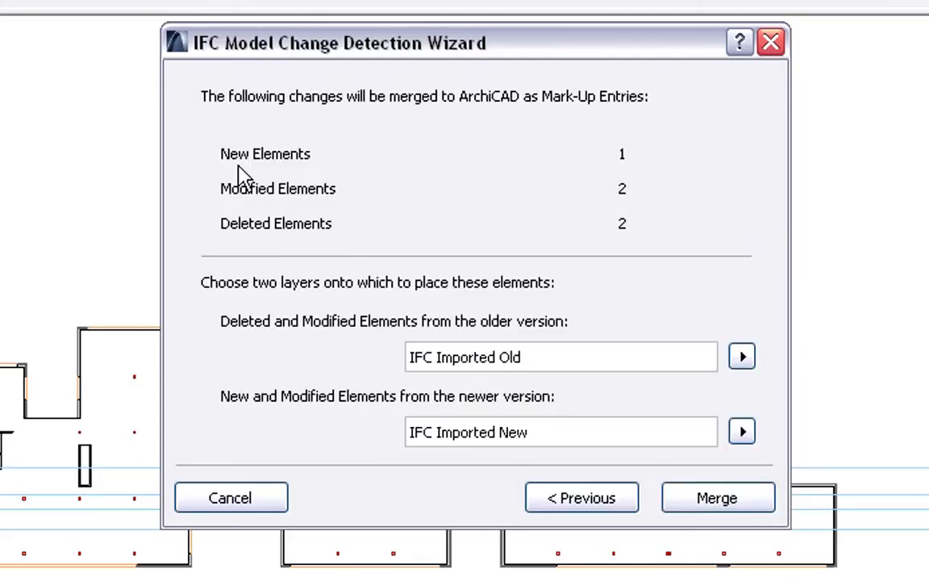
mouse_move(217, 207)
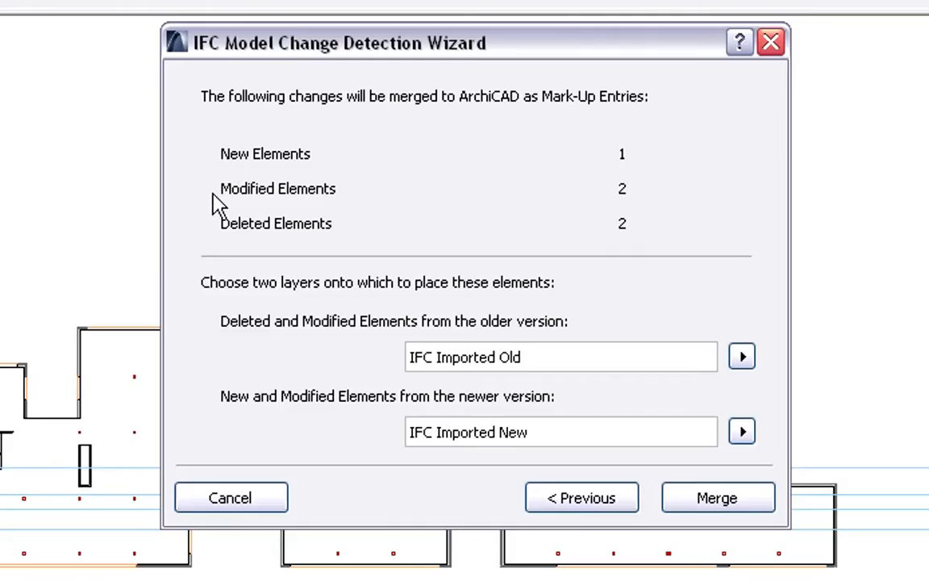
mouse_move(226, 241)
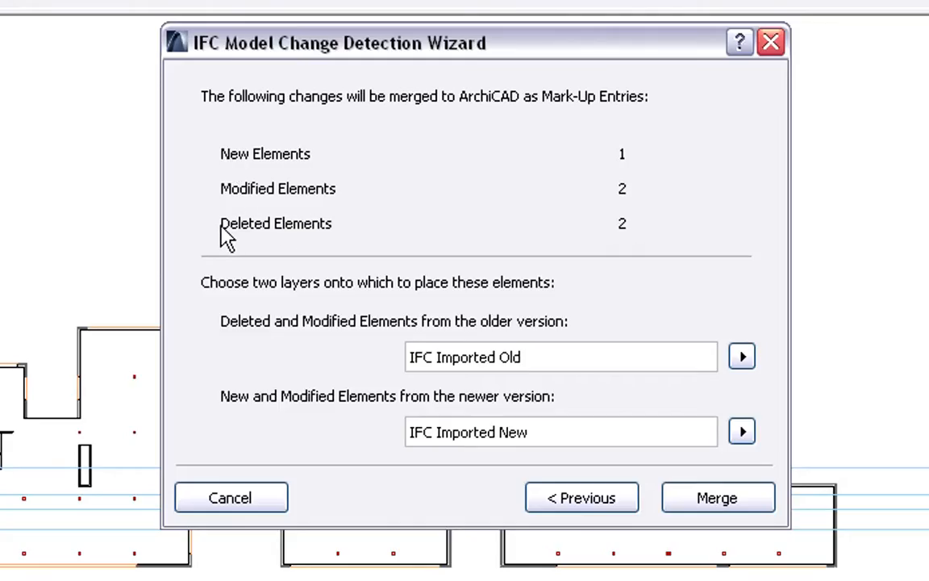
mouse_move(303, 242)
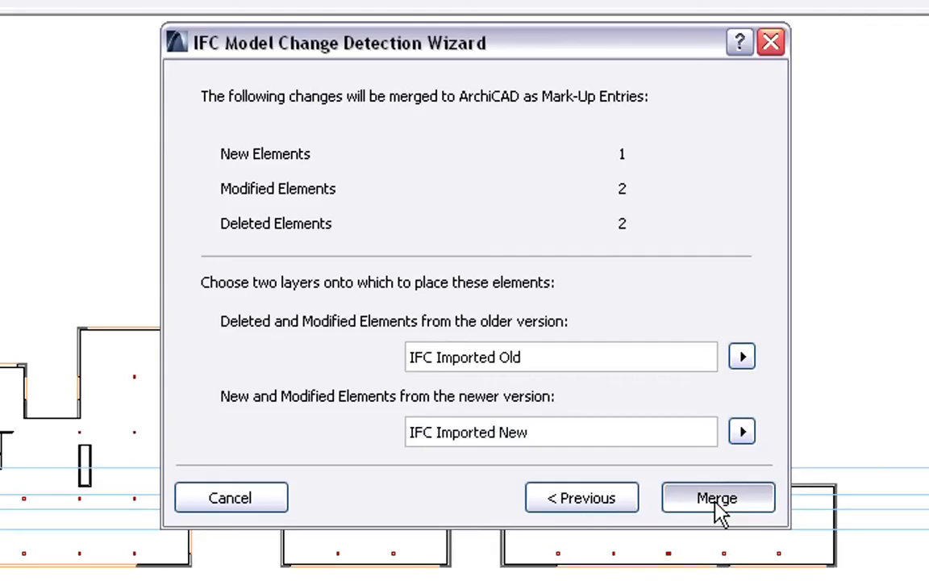
click(716, 497)
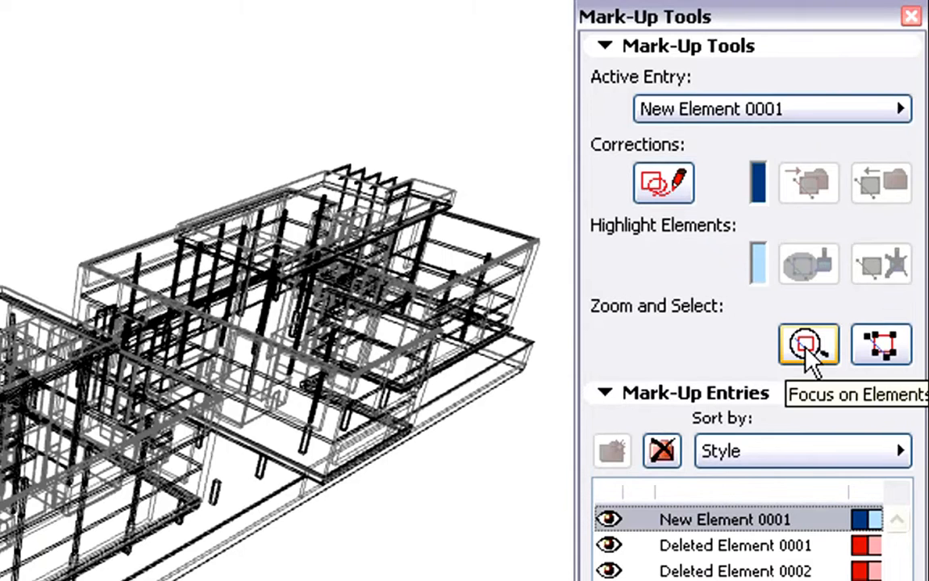
Focus the 3D window on the active entry's changed beams and columns
click(808, 345)
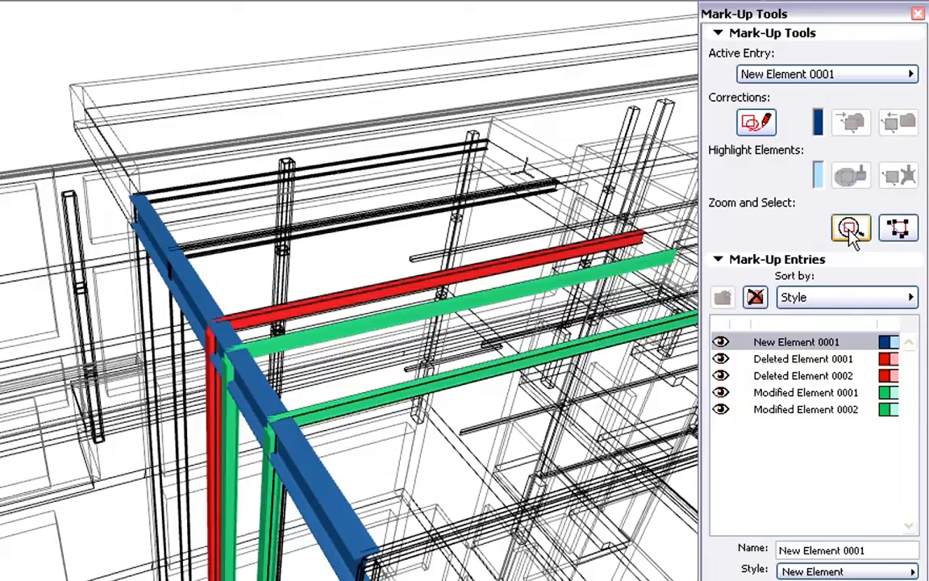
mouse_move(826, 368)
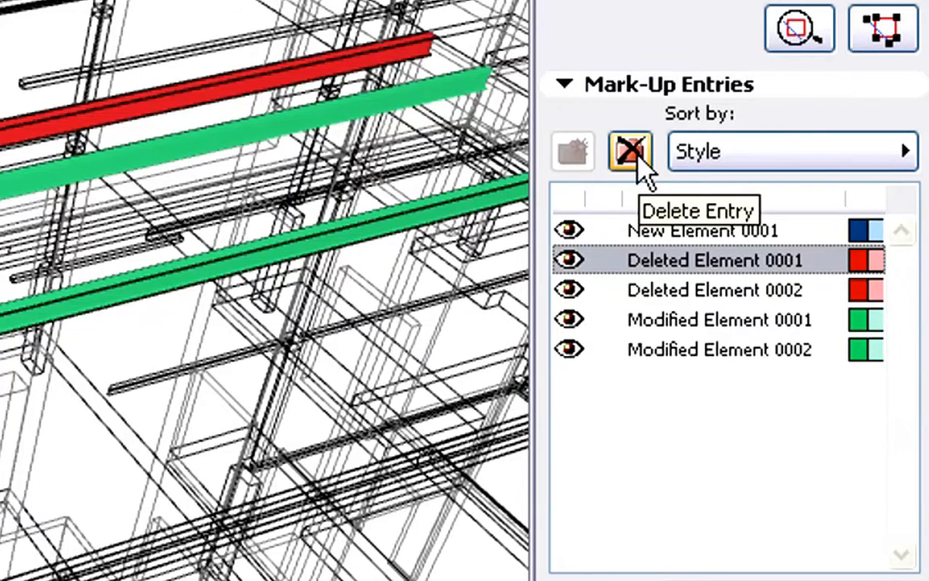
Delete the Deleted Element mark-up entries together with their red elements
click(629, 151)
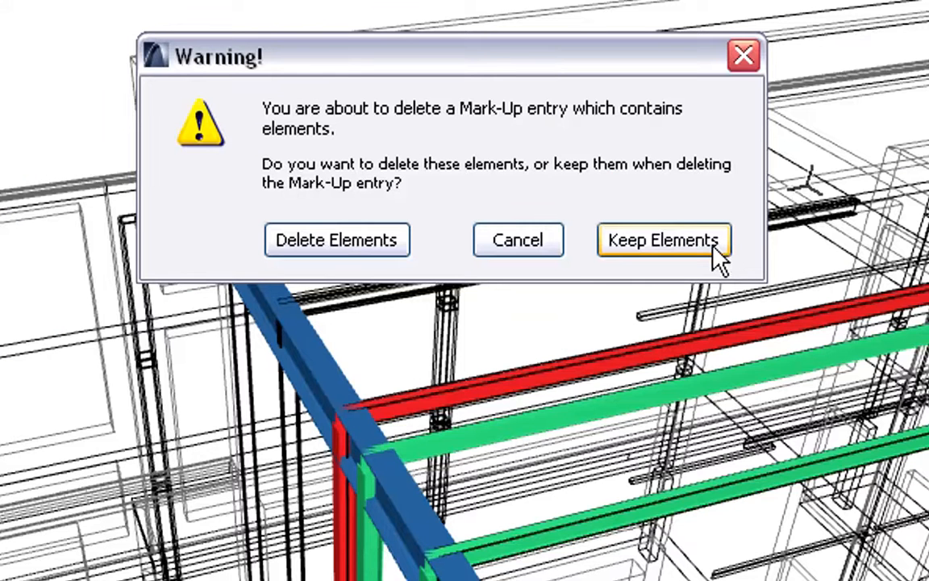
mouse_move(336, 238)
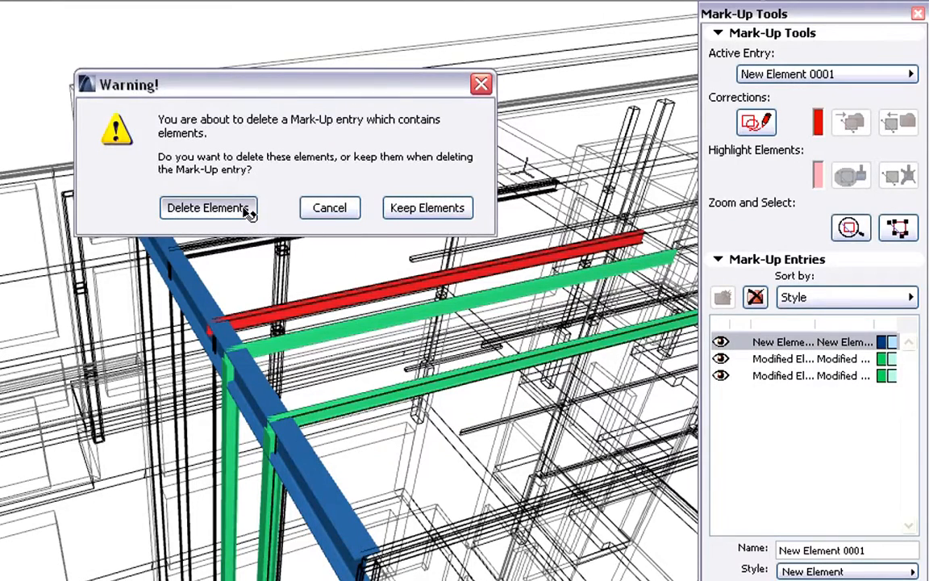
click(207, 206)
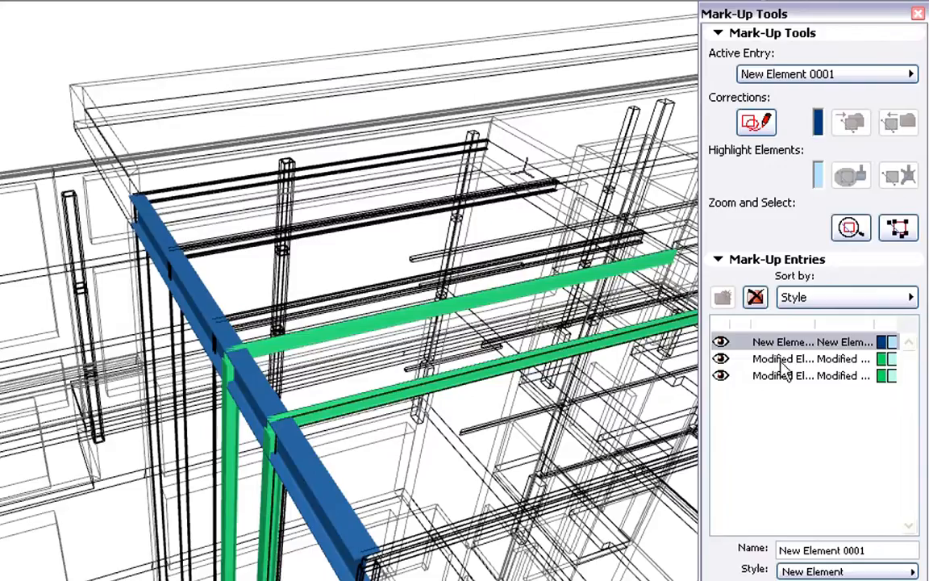
Make Modified Element 0001 the active entry and select its elements
click(807, 358)
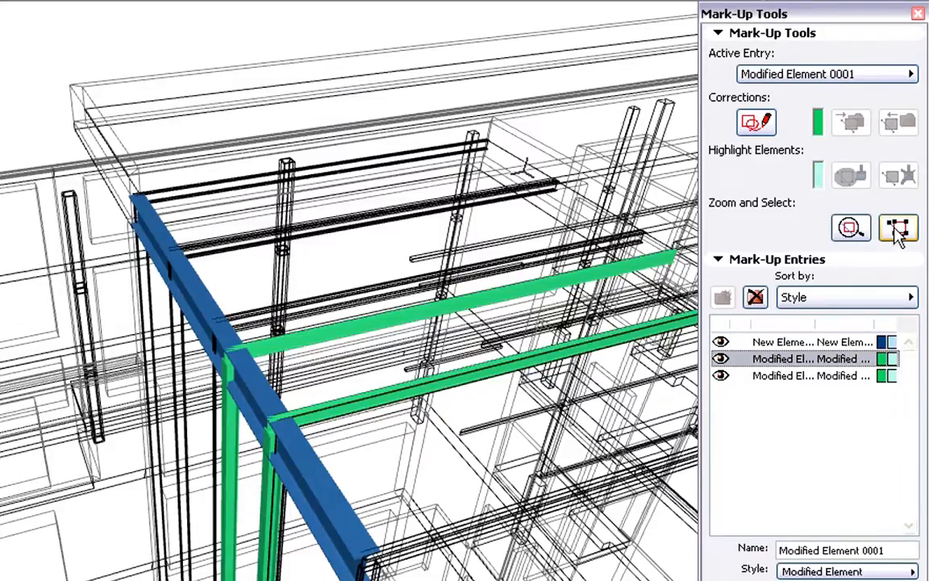
click(897, 229)
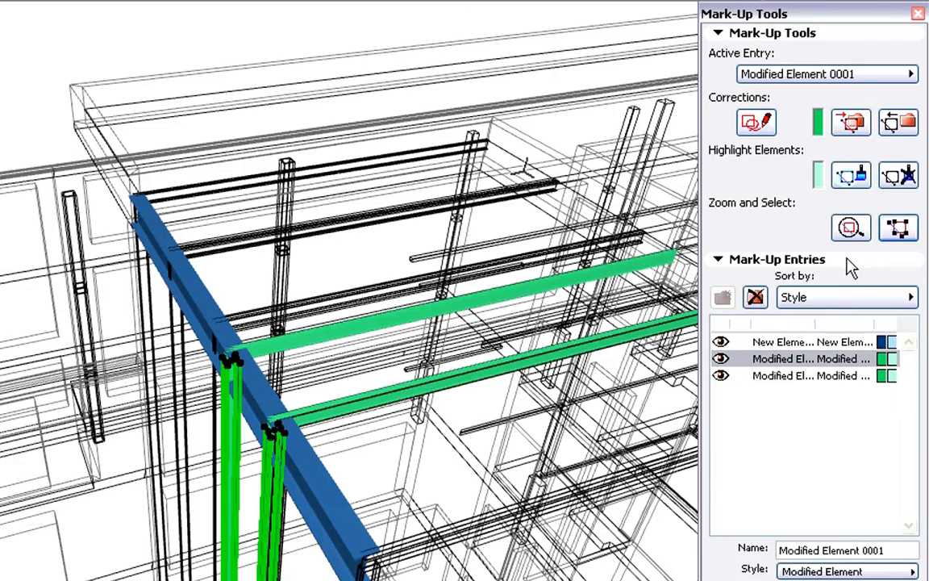